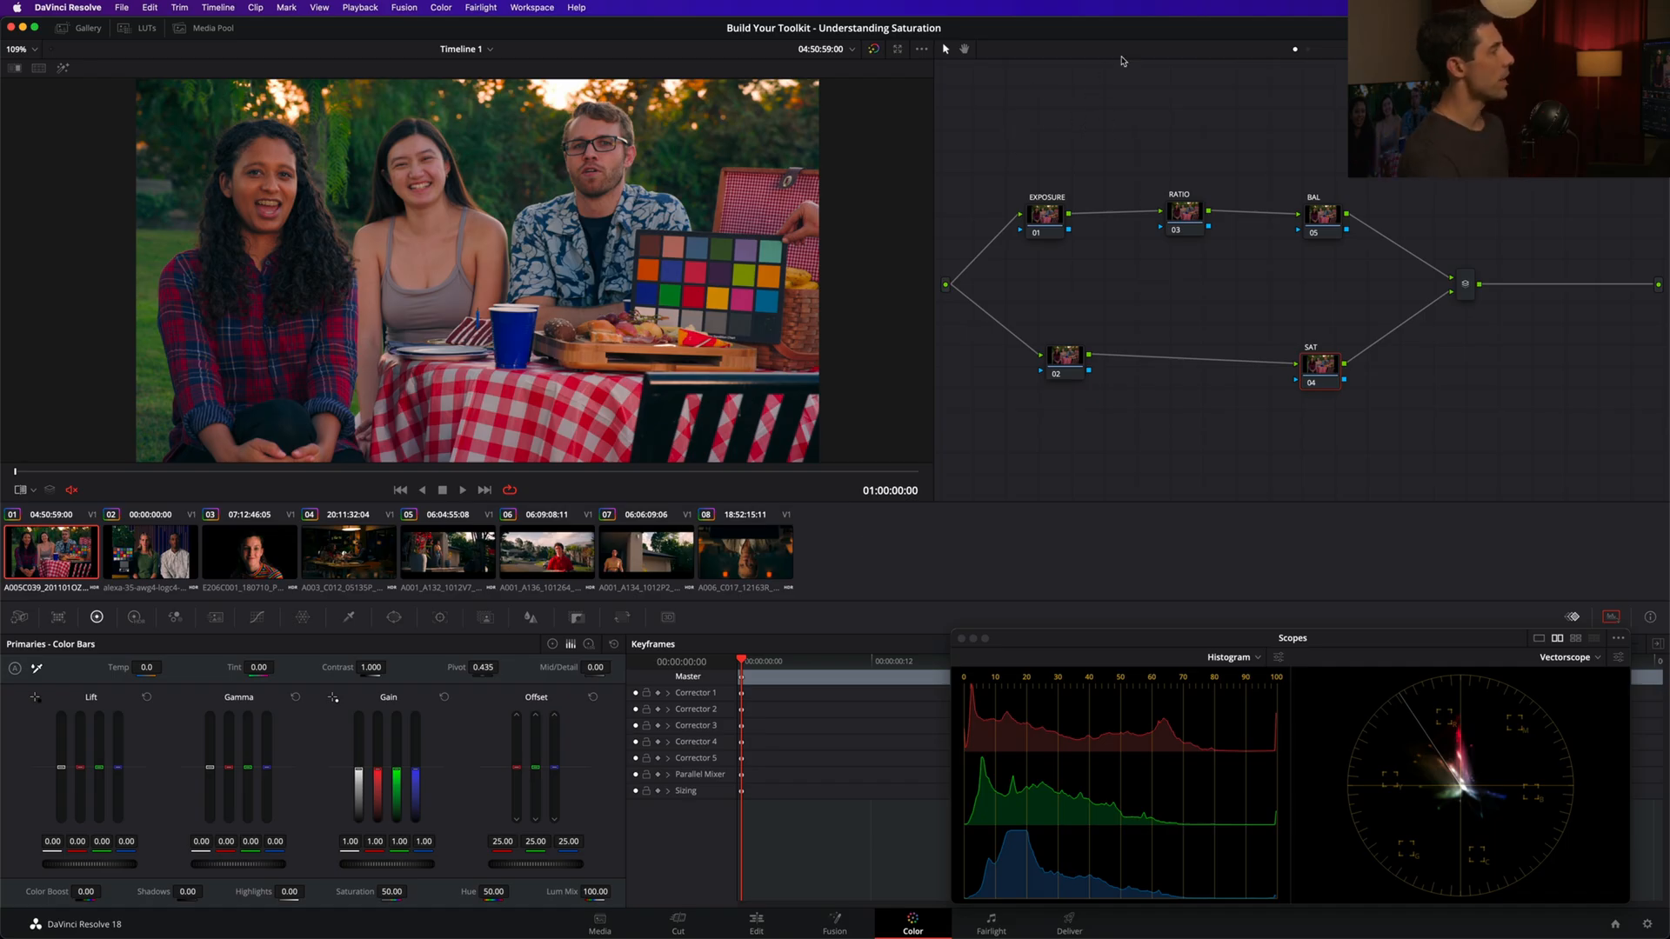
mouse_move(1304, 53)
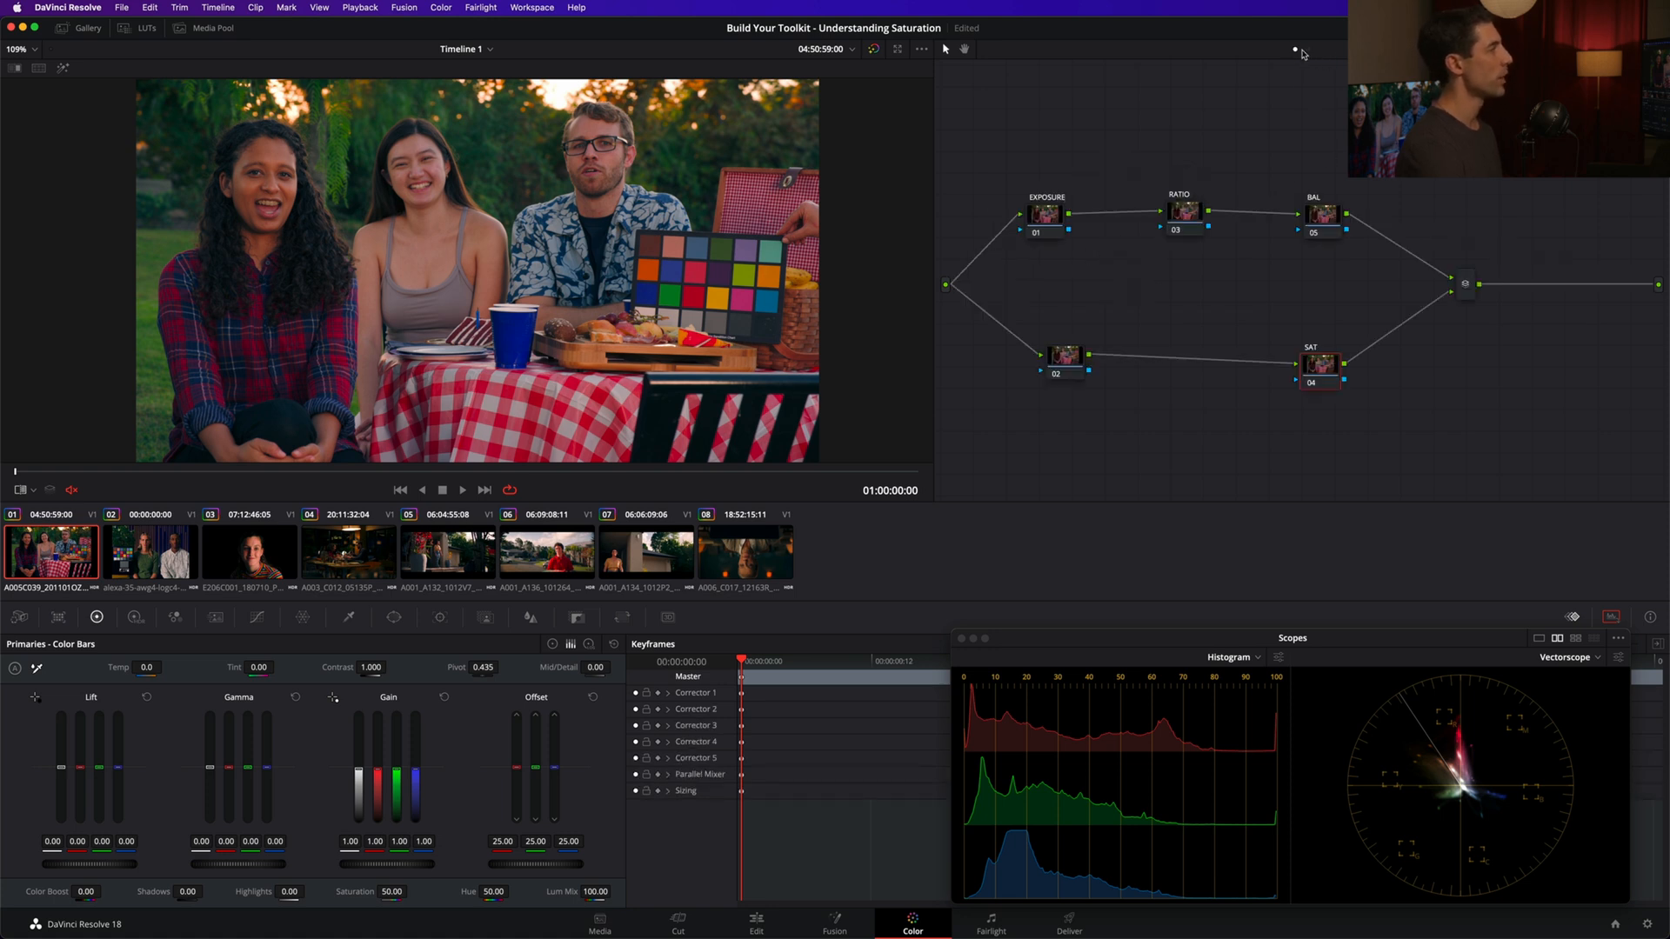
mouse_move(1535, 285)
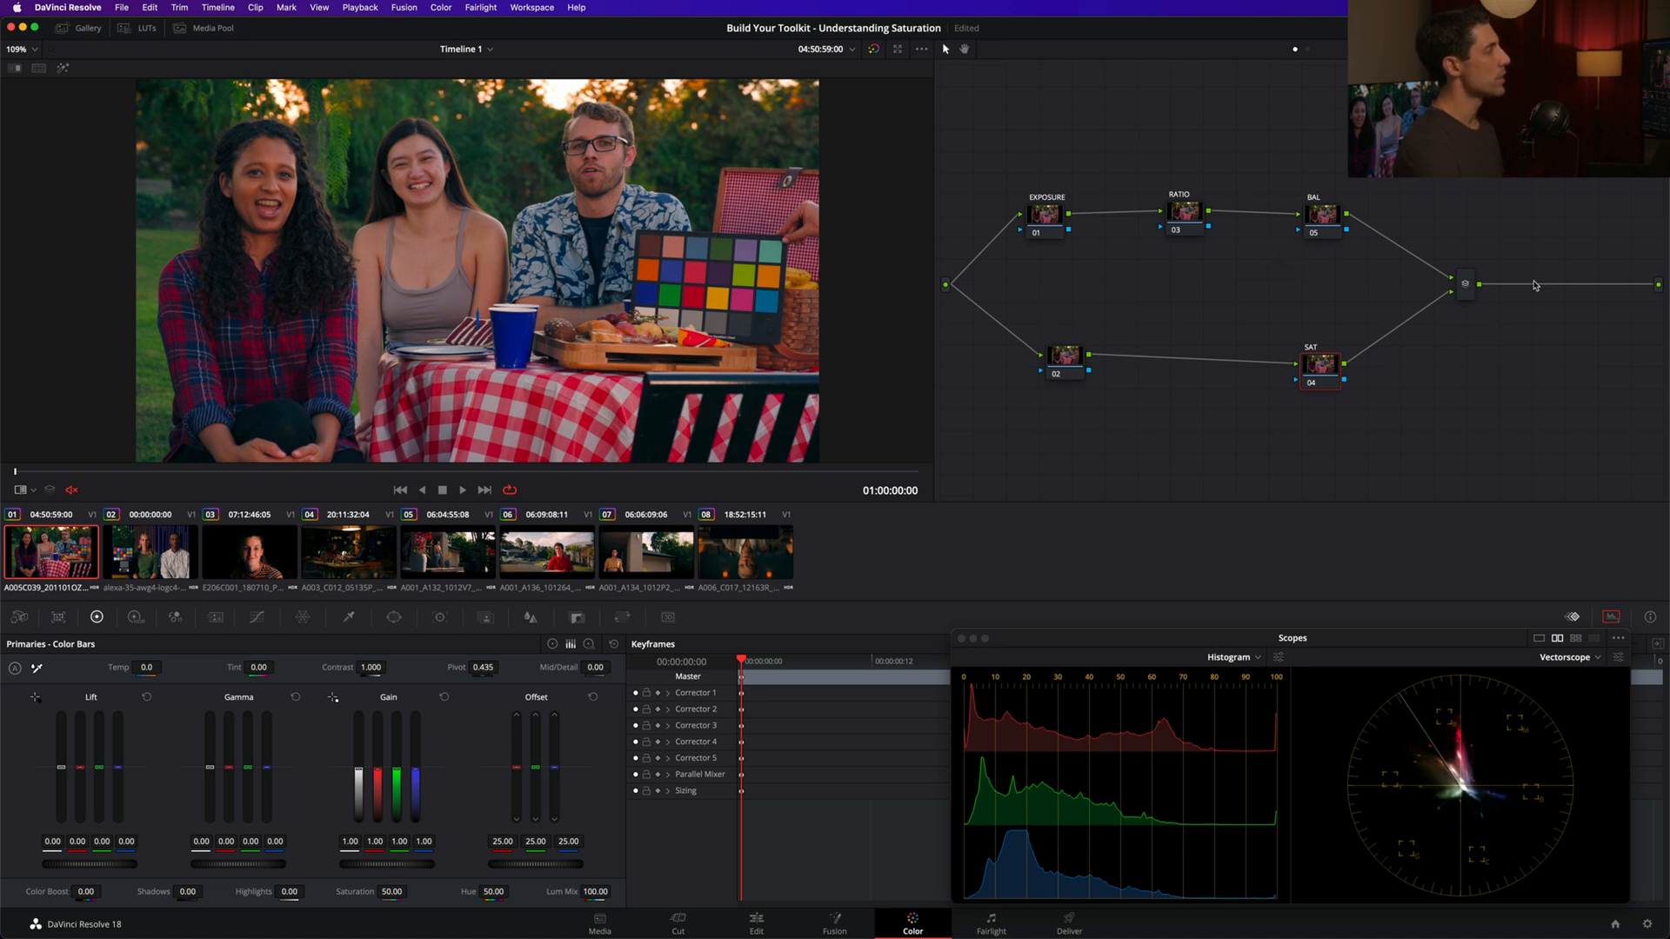
mouse_move(1105, 245)
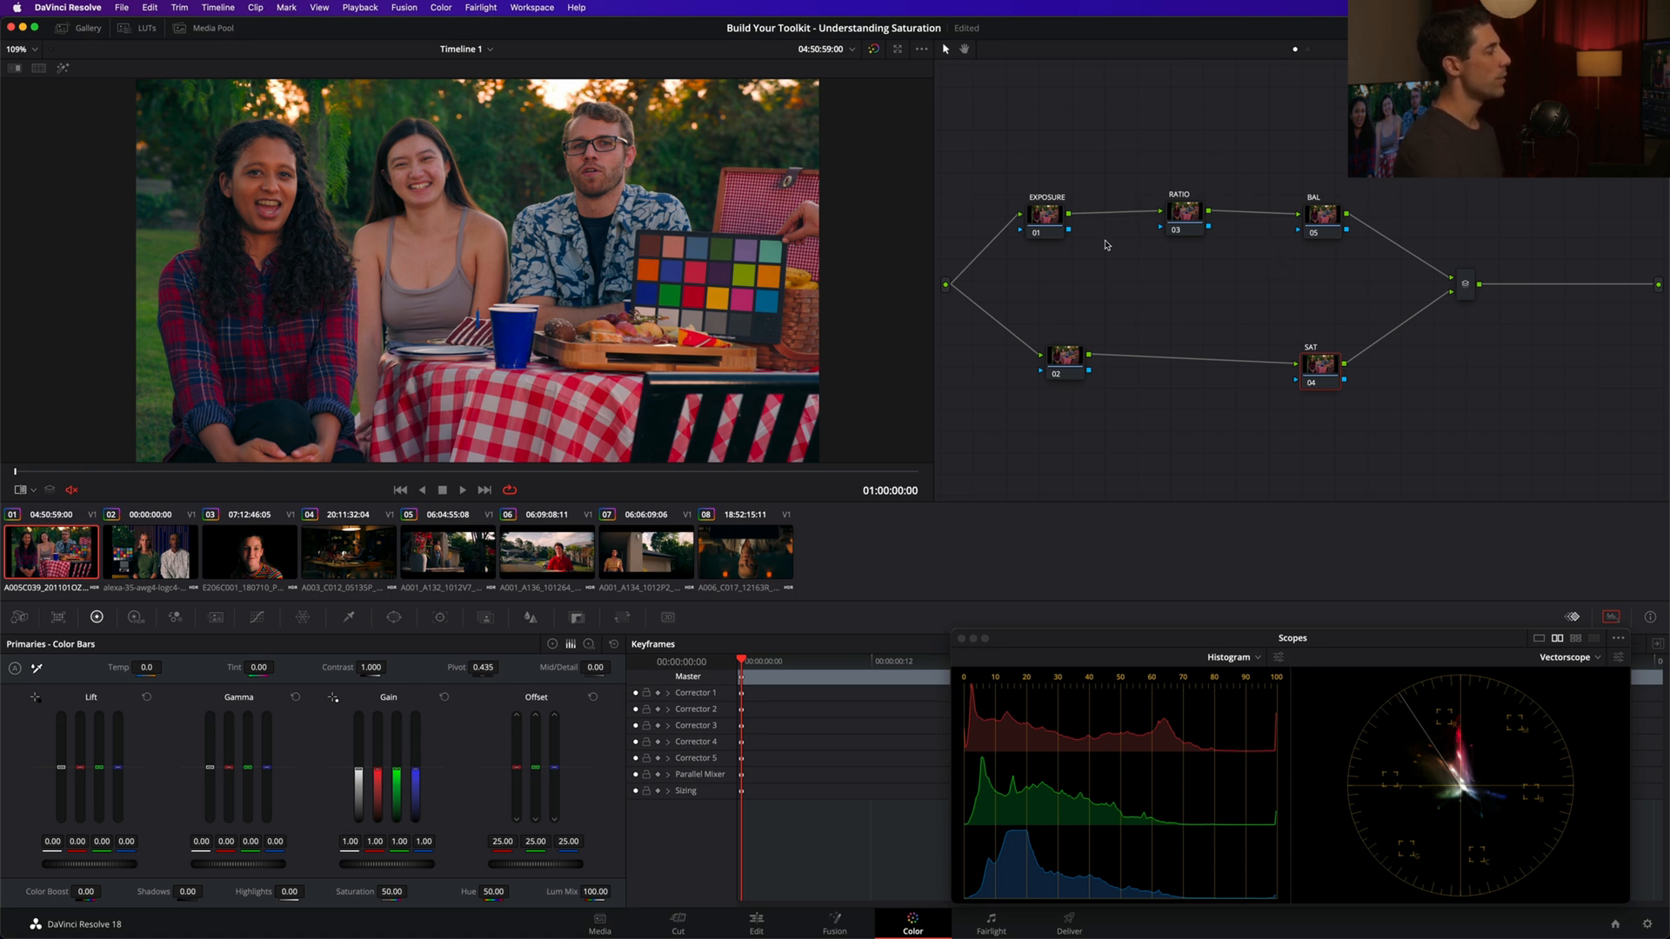
mouse_move(1166, 371)
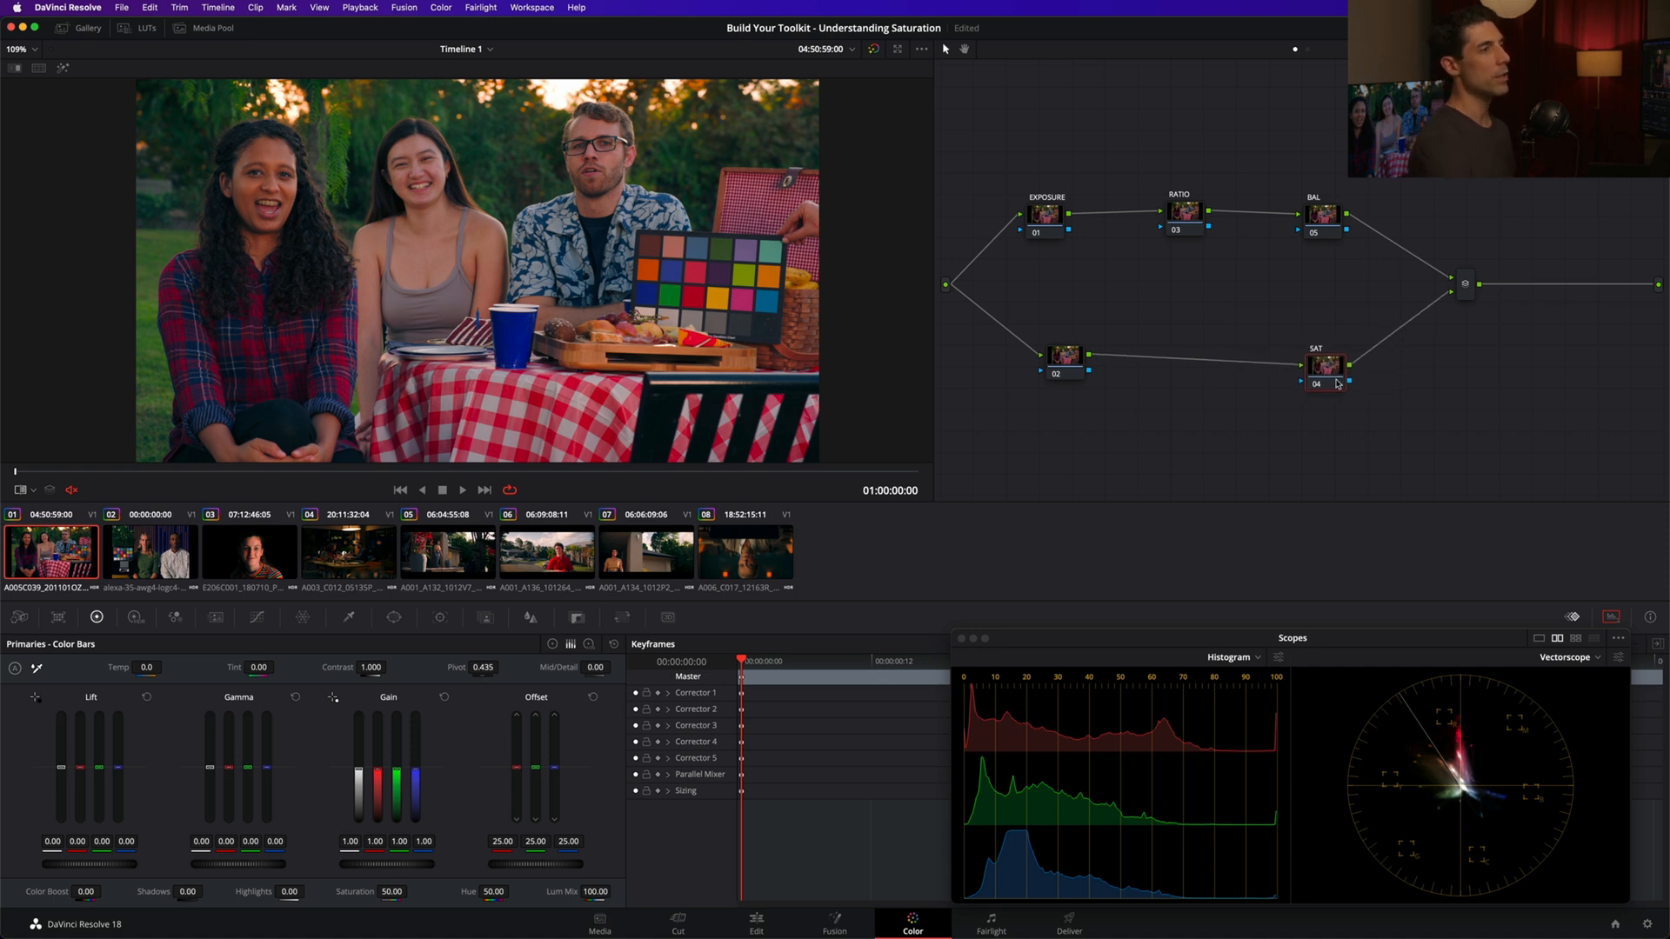
mouse_move(1324, 367)
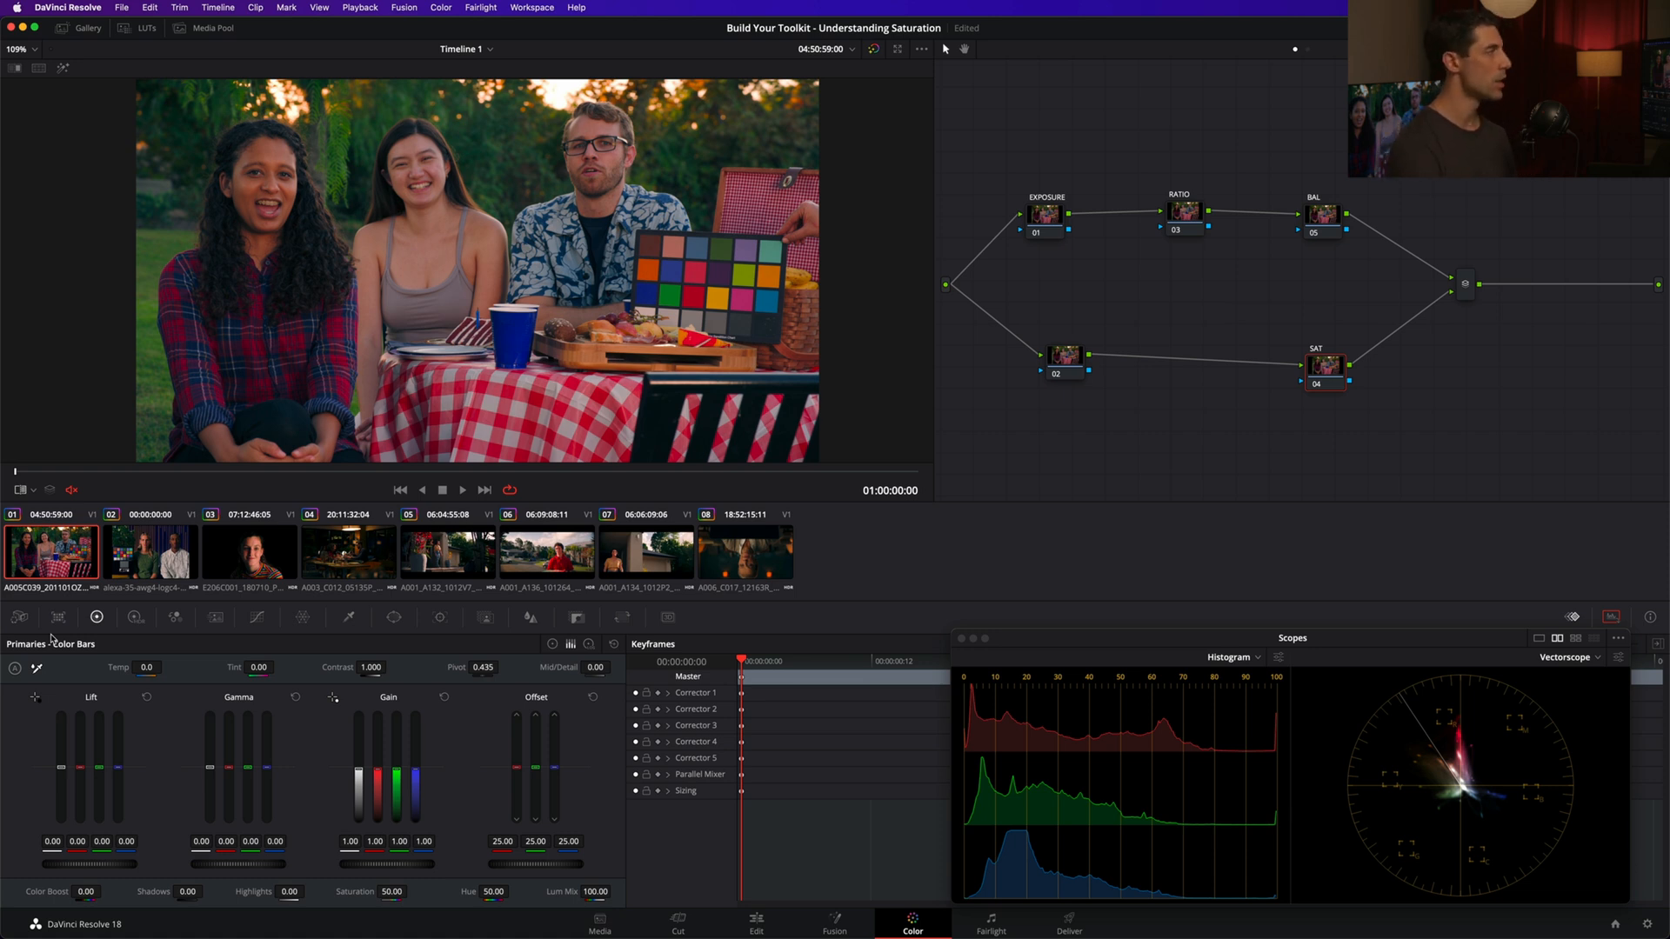
mouse_move(1341, 352)
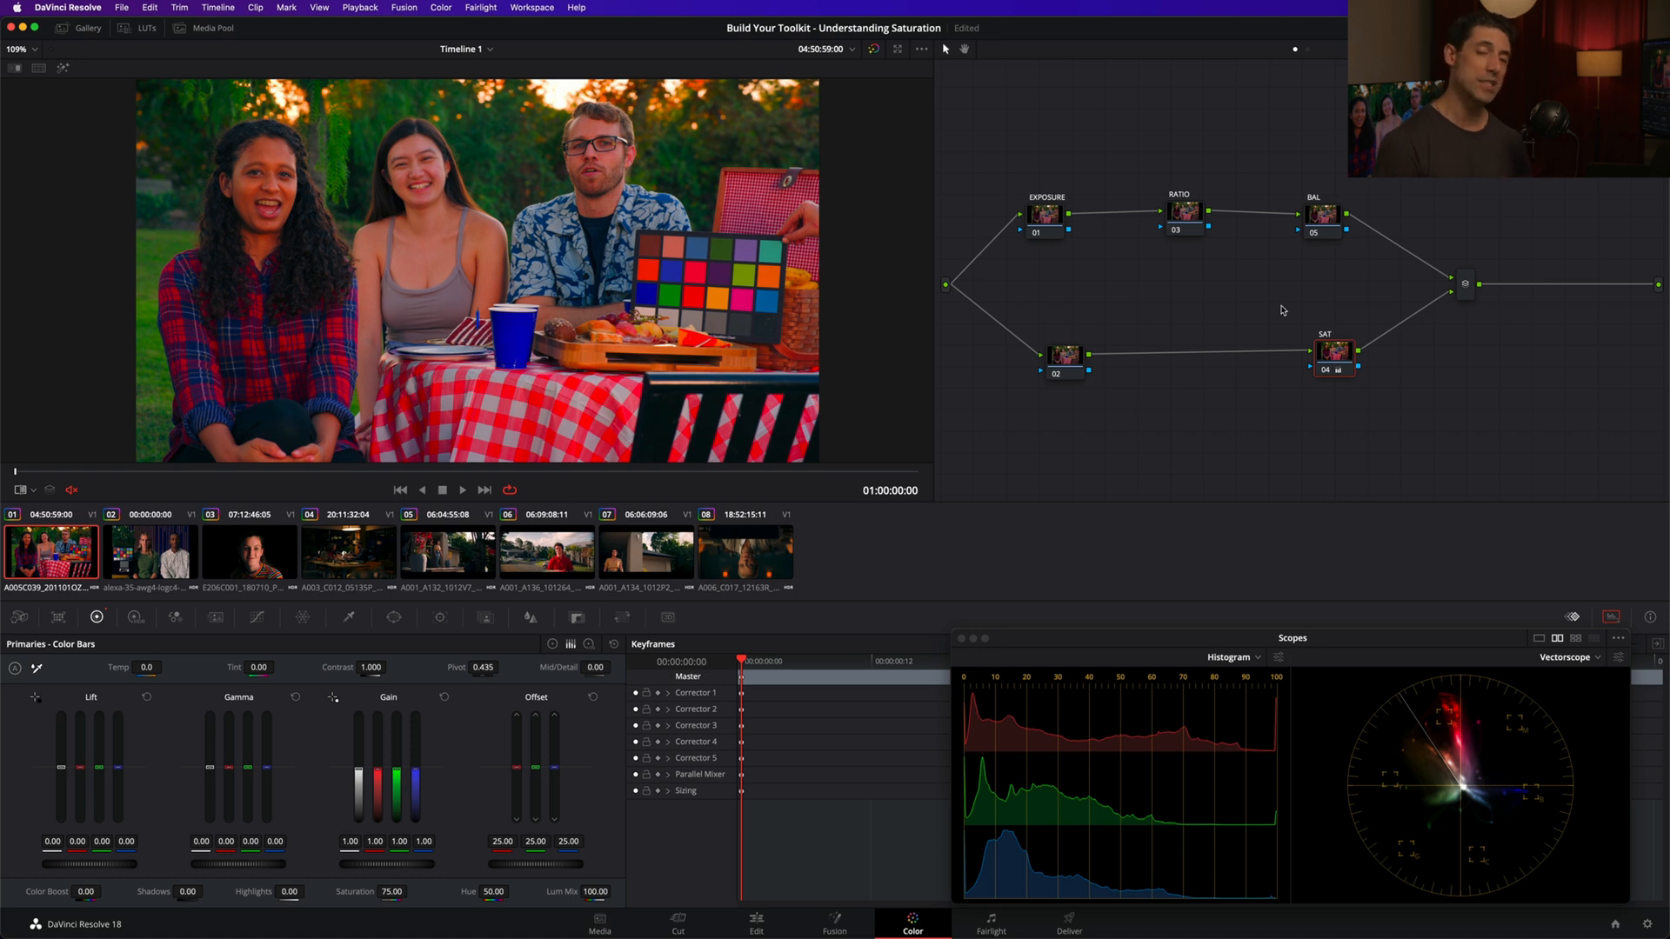
mouse_move(313, 568)
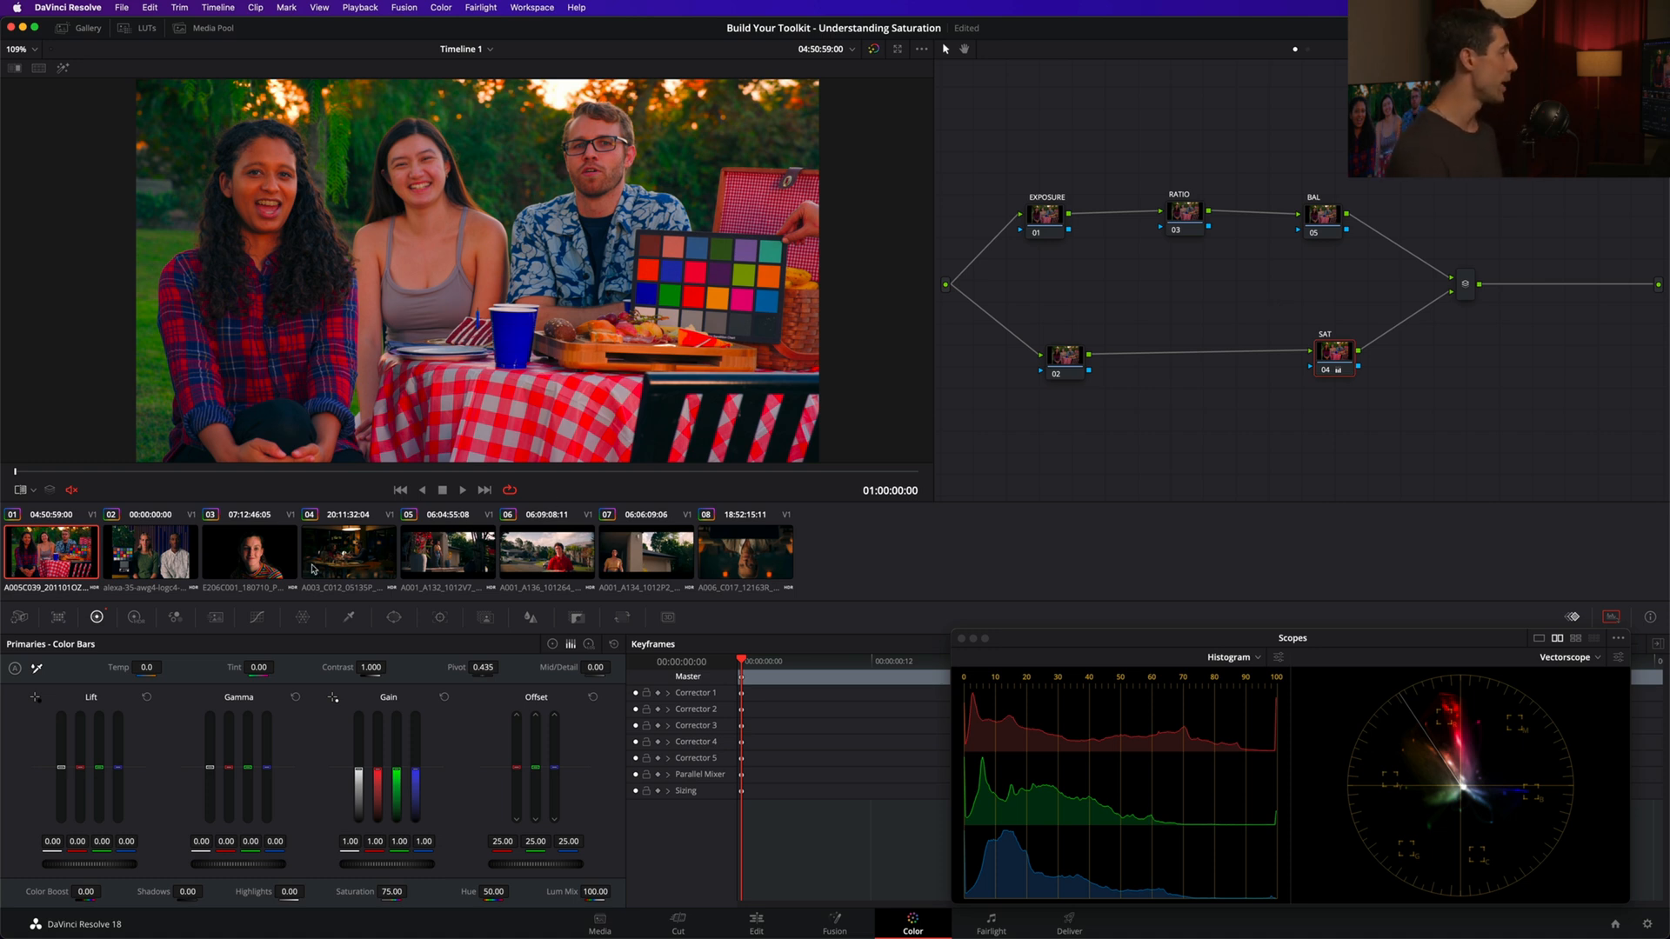
mouse_move(346, 856)
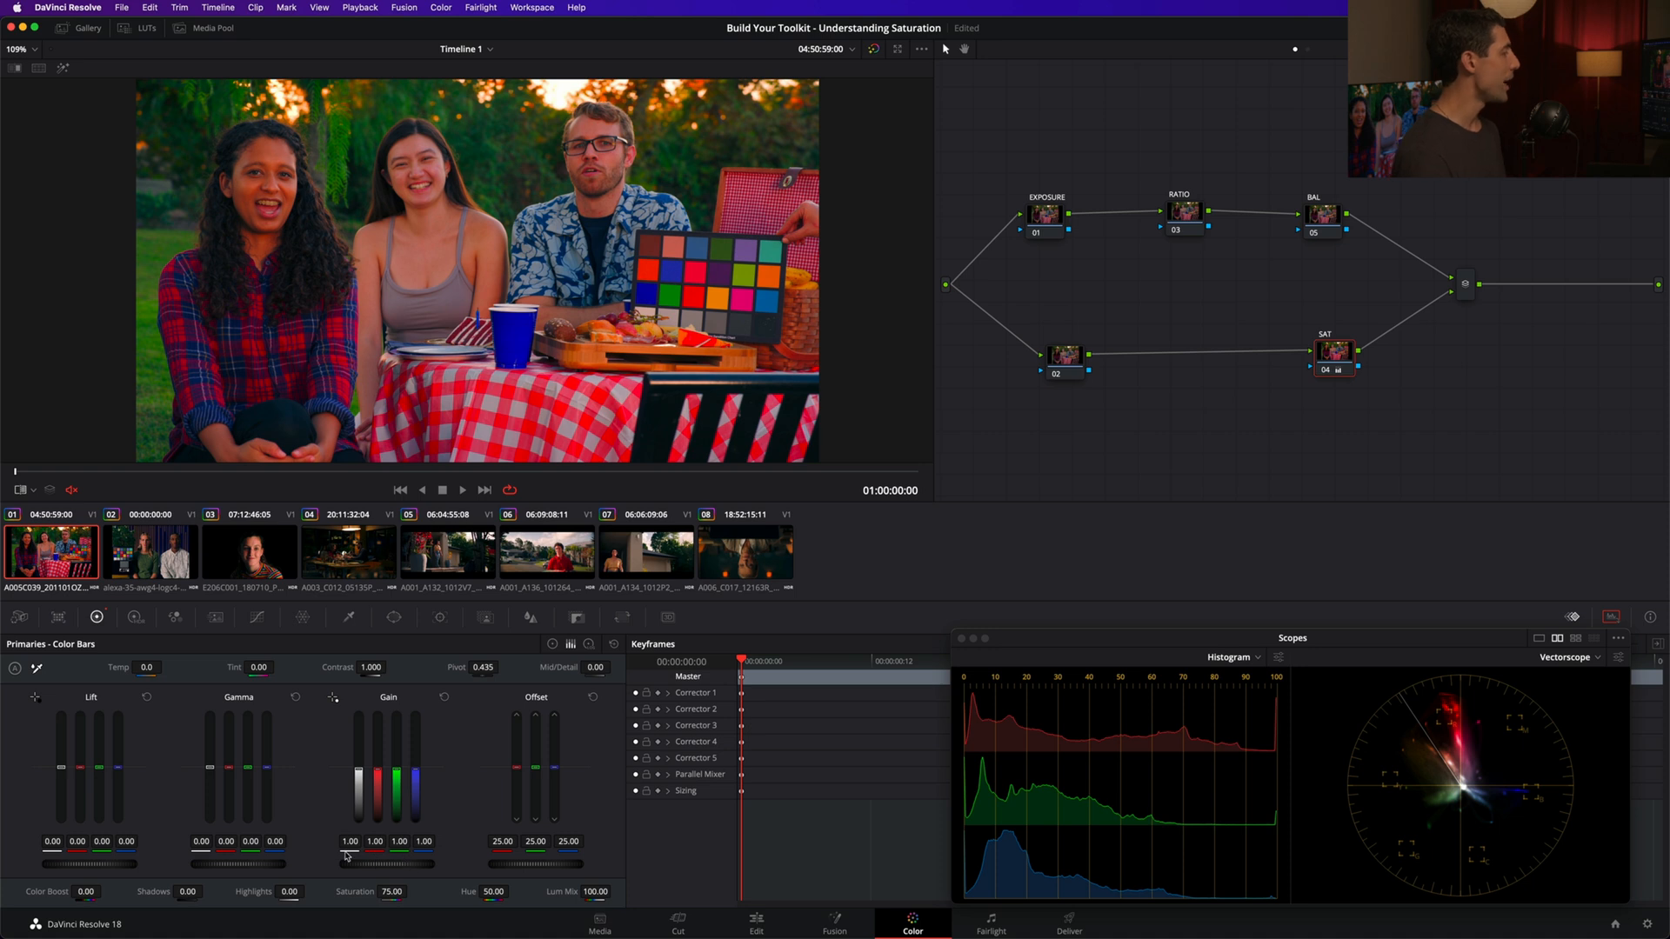
mouse_move(507, 864)
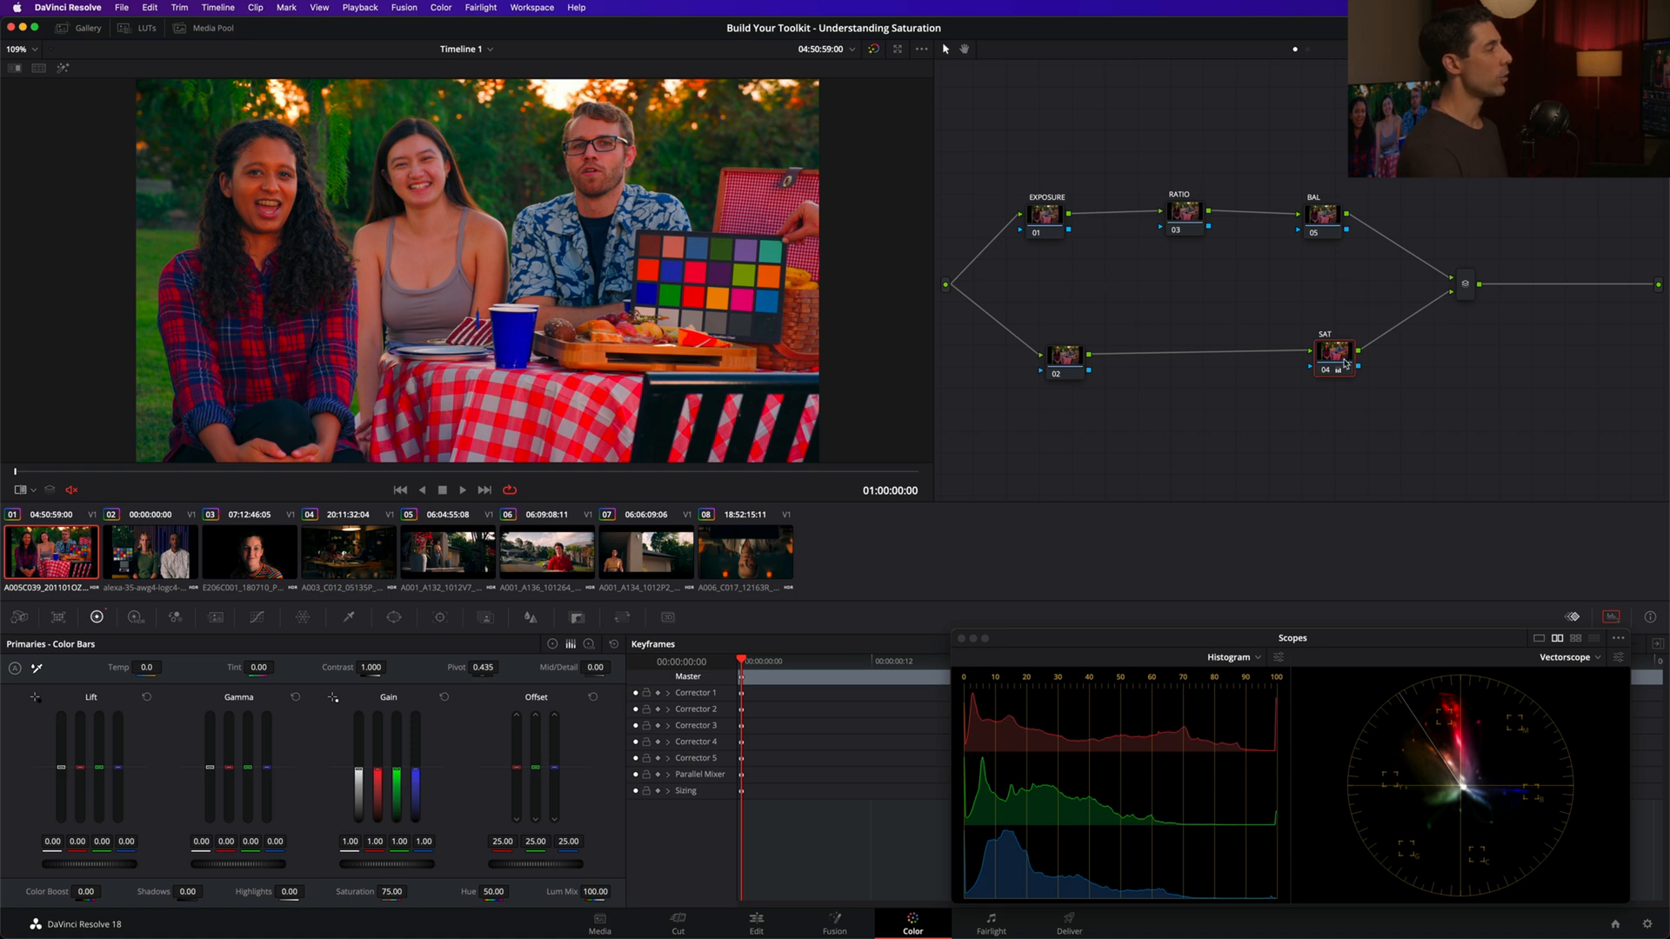
click(1333, 351)
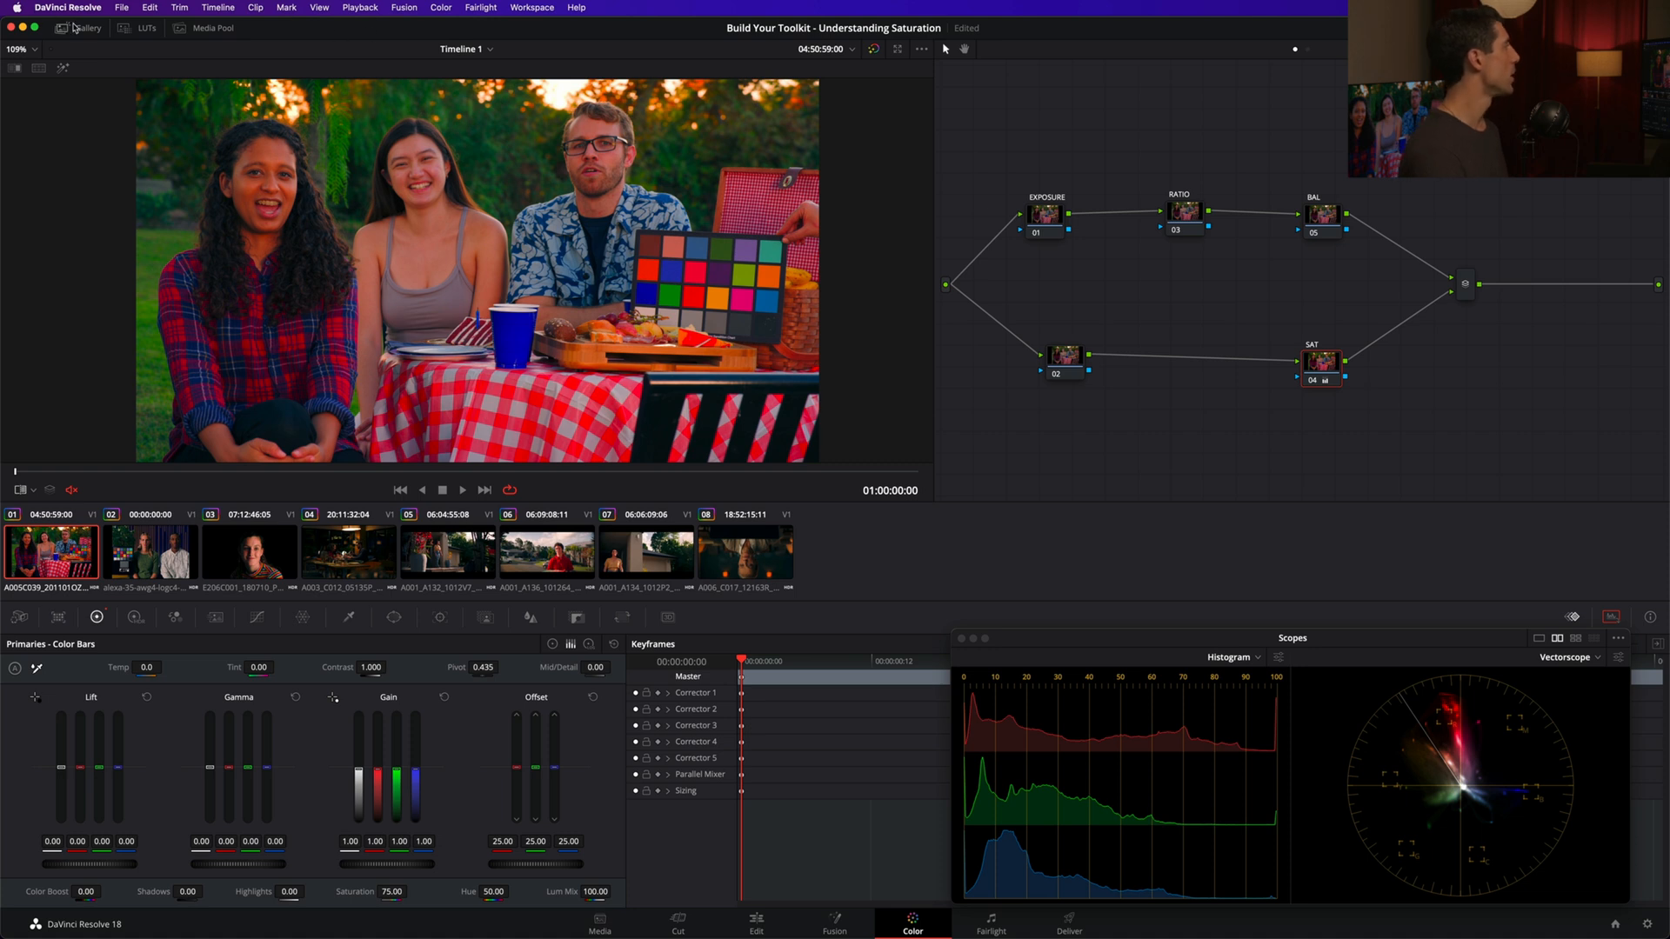
click(85, 28)
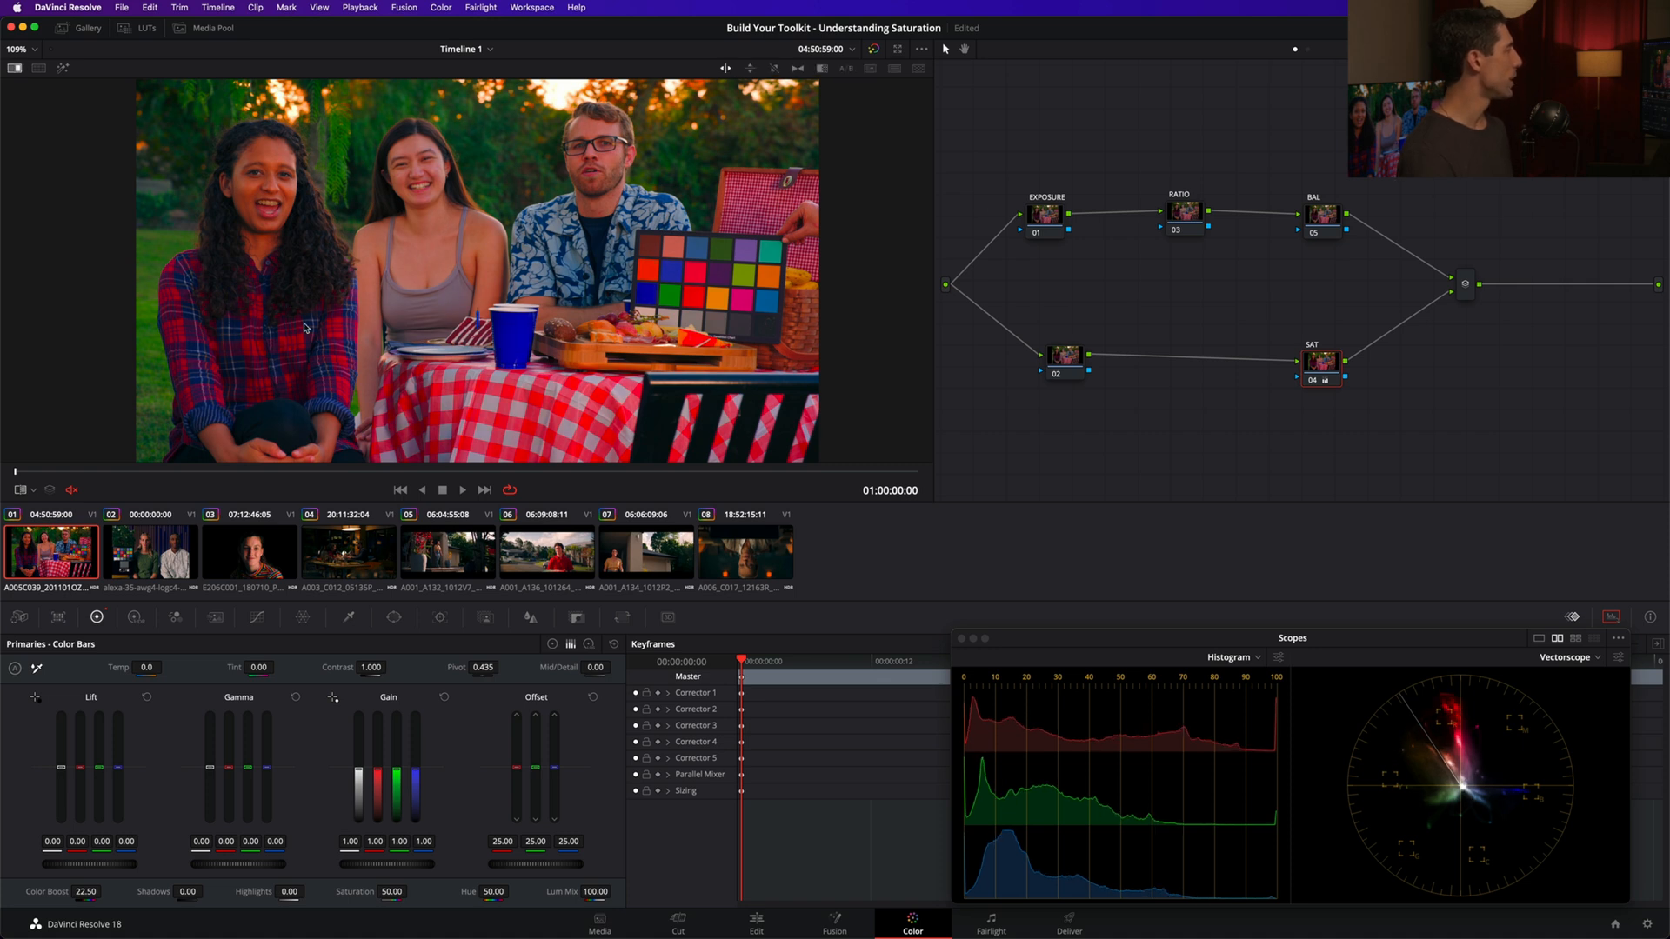
mouse_move(272, 301)
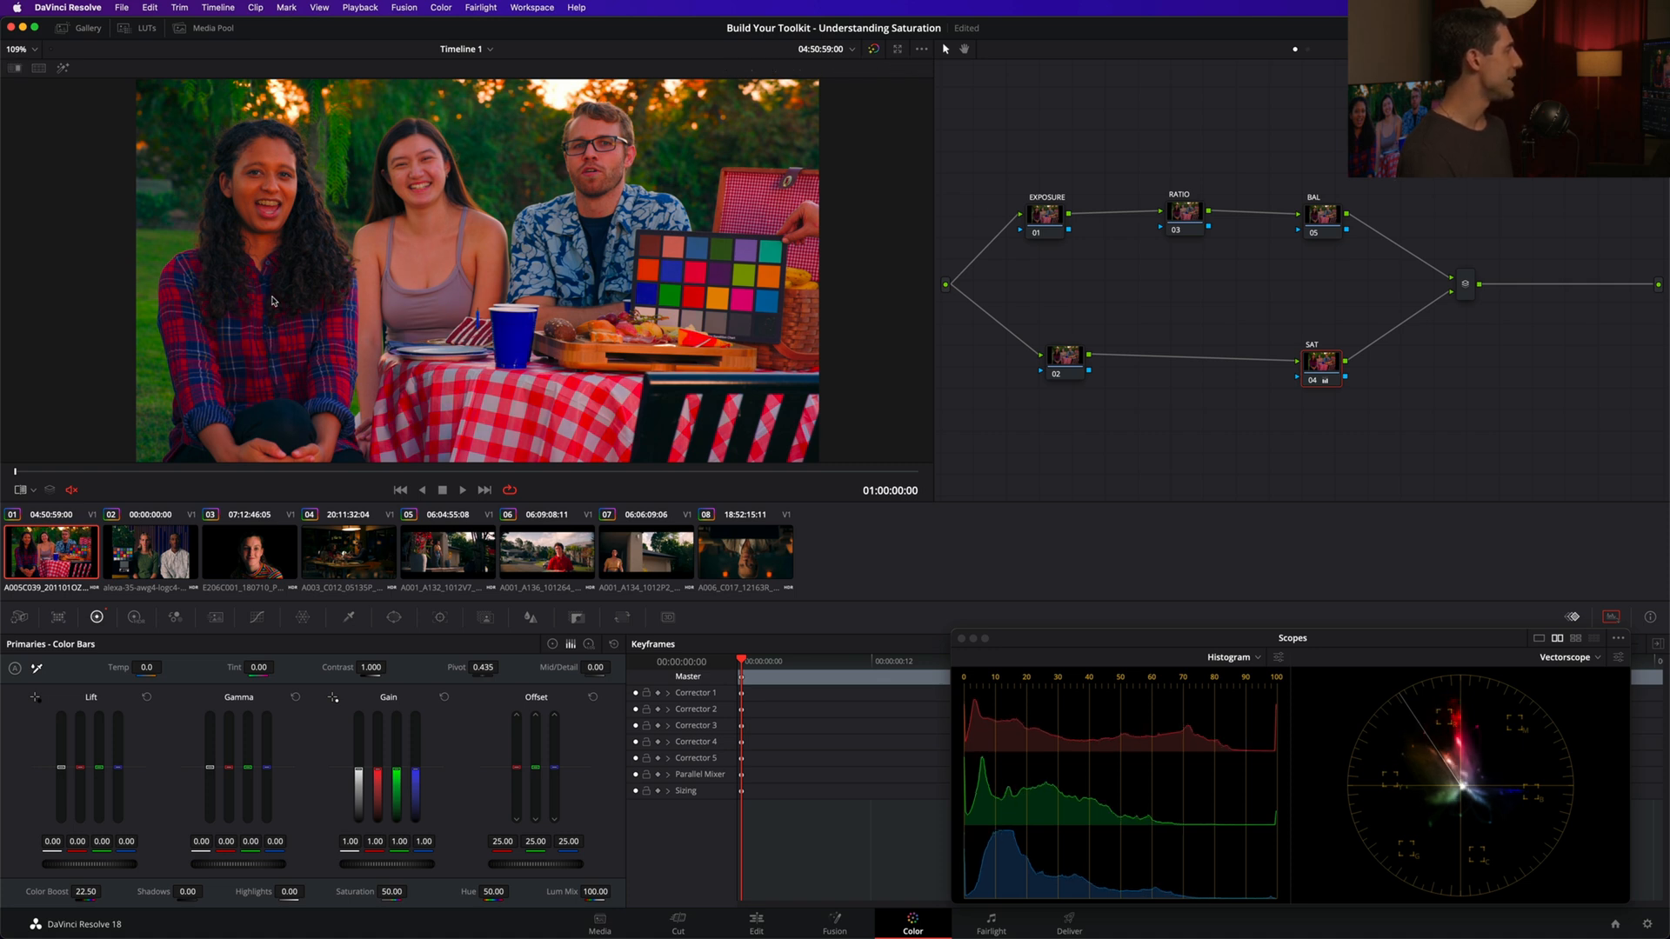
mouse_move(386, 375)
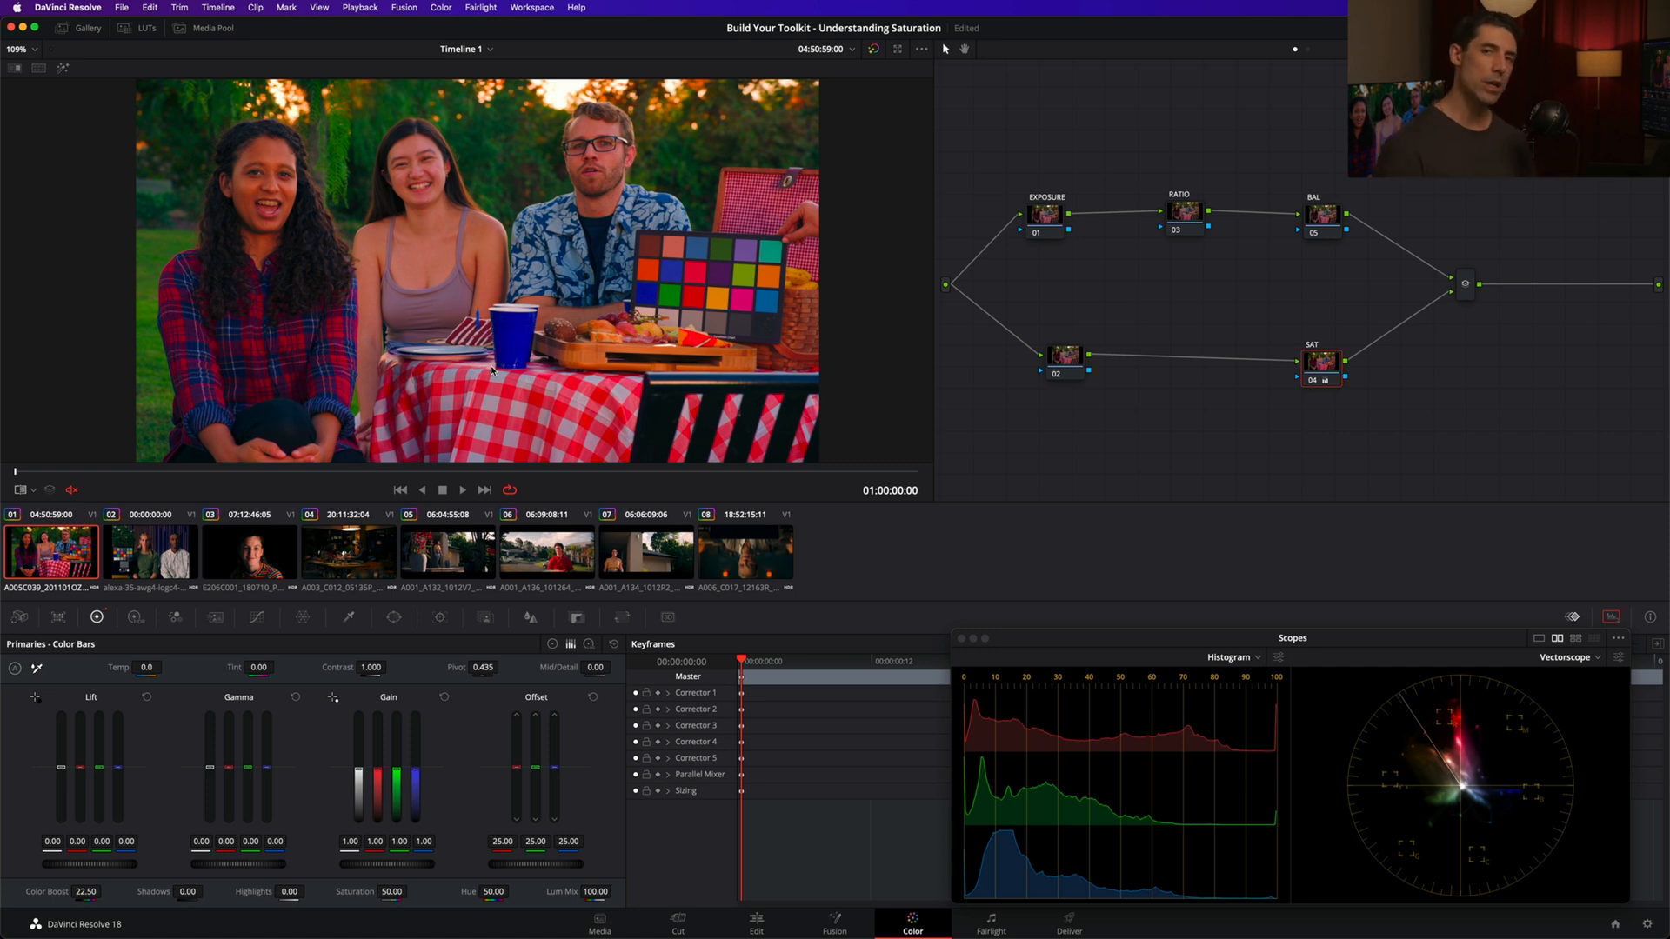
mouse_move(1337, 379)
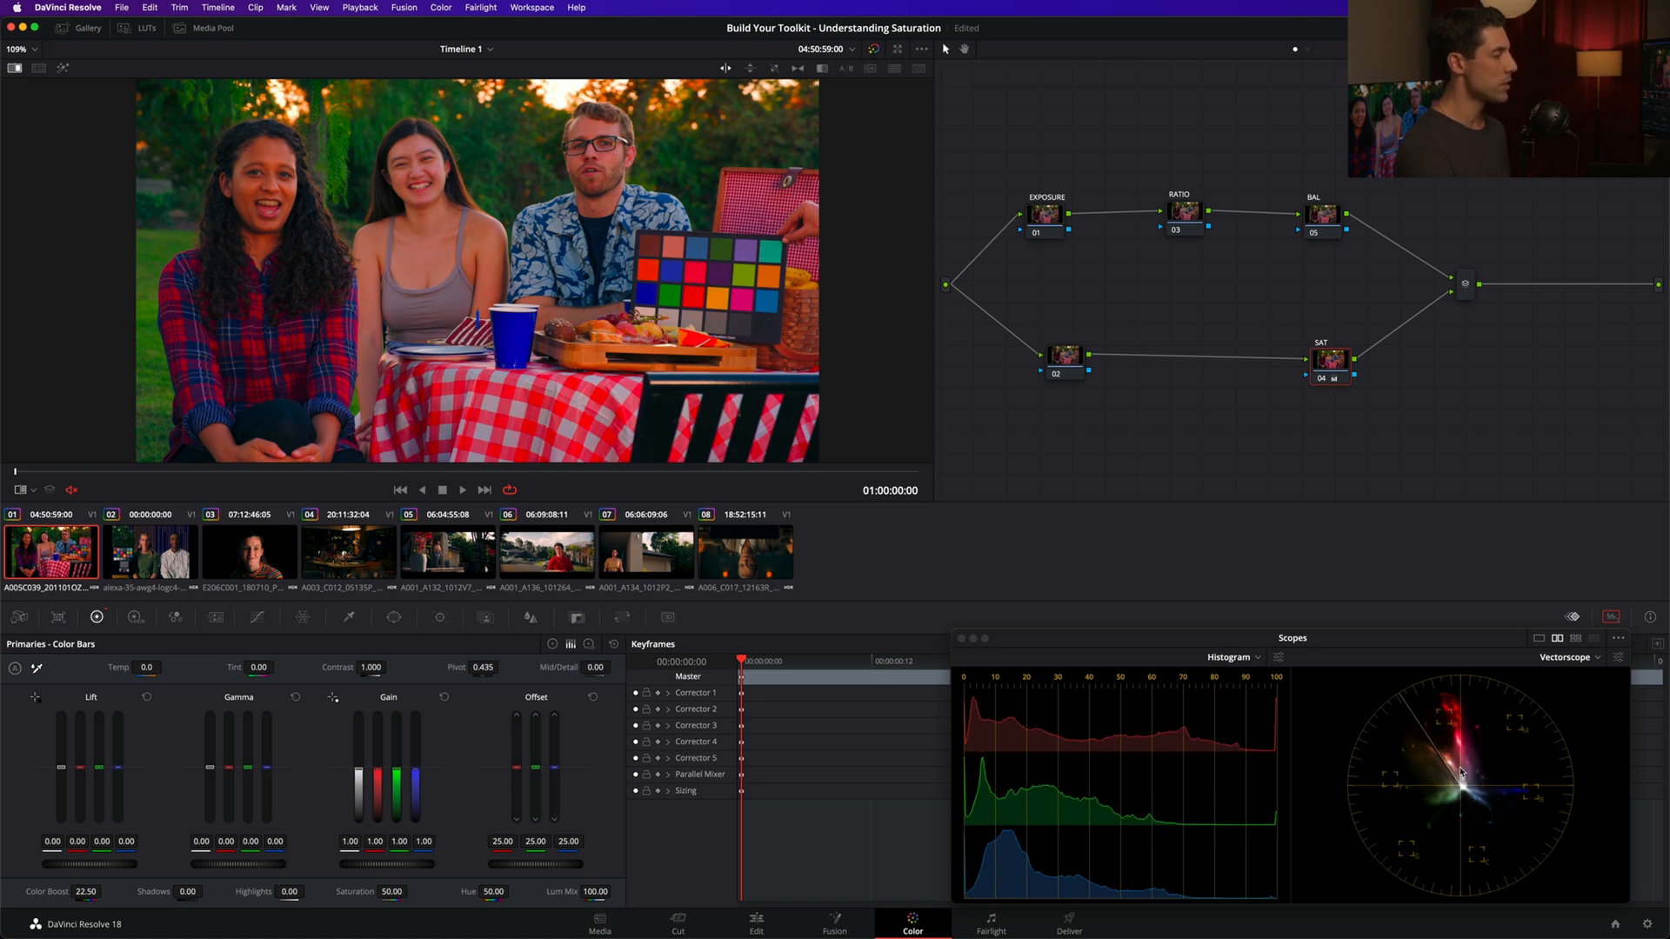
mouse_move(1451, 703)
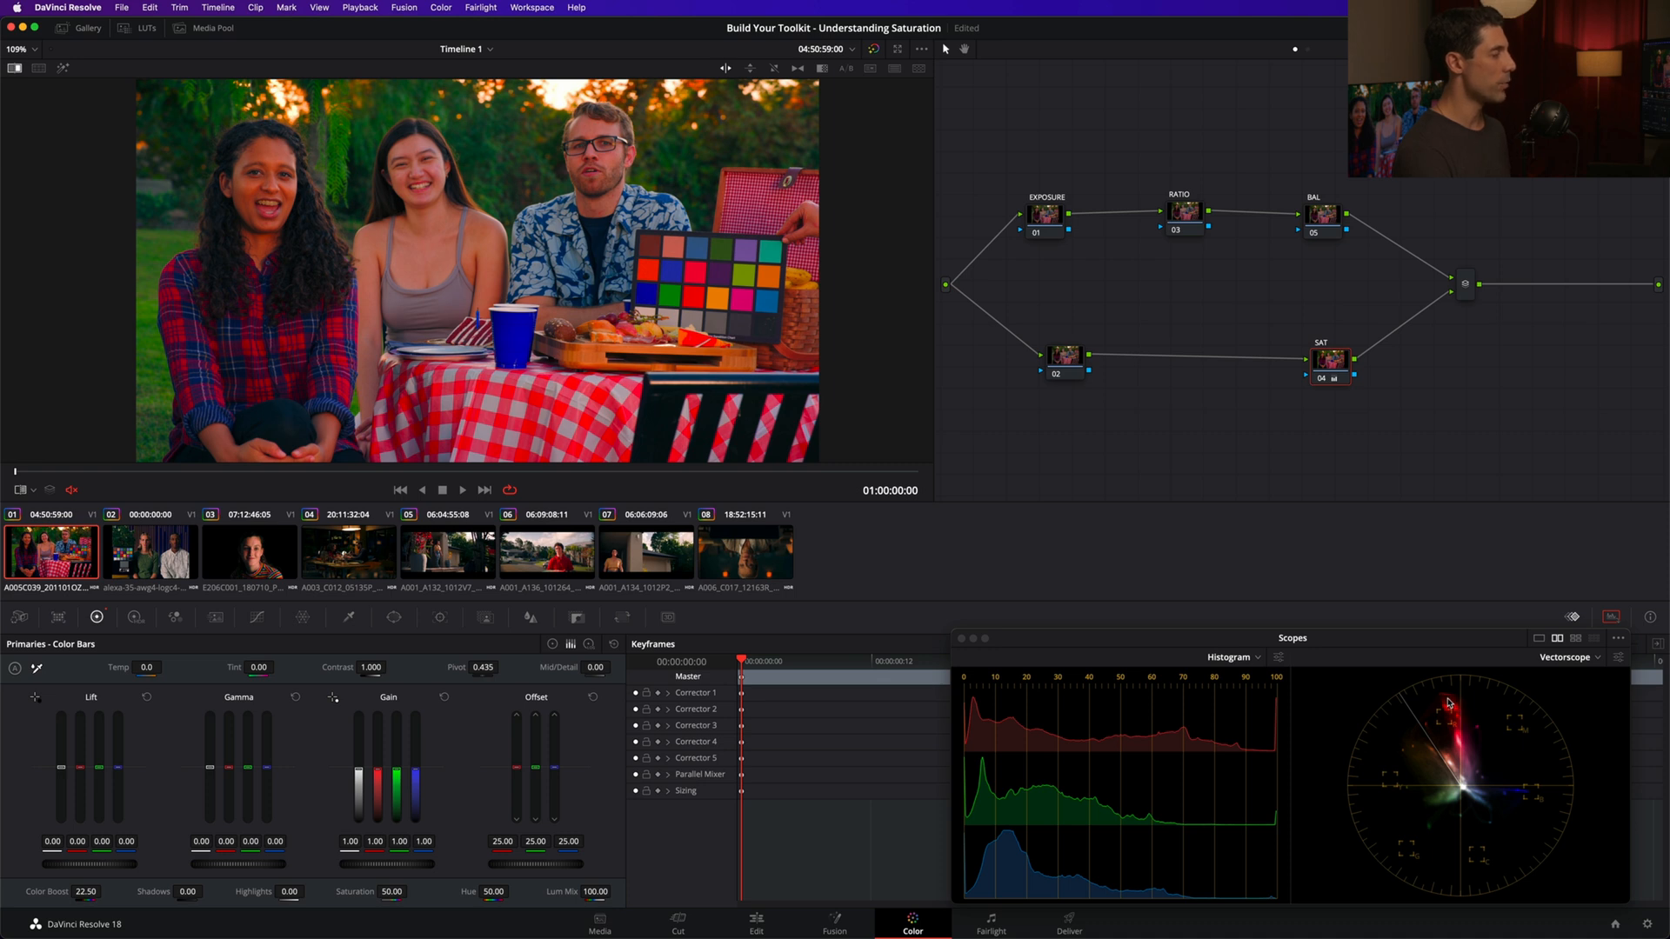
mouse_move(1452, 704)
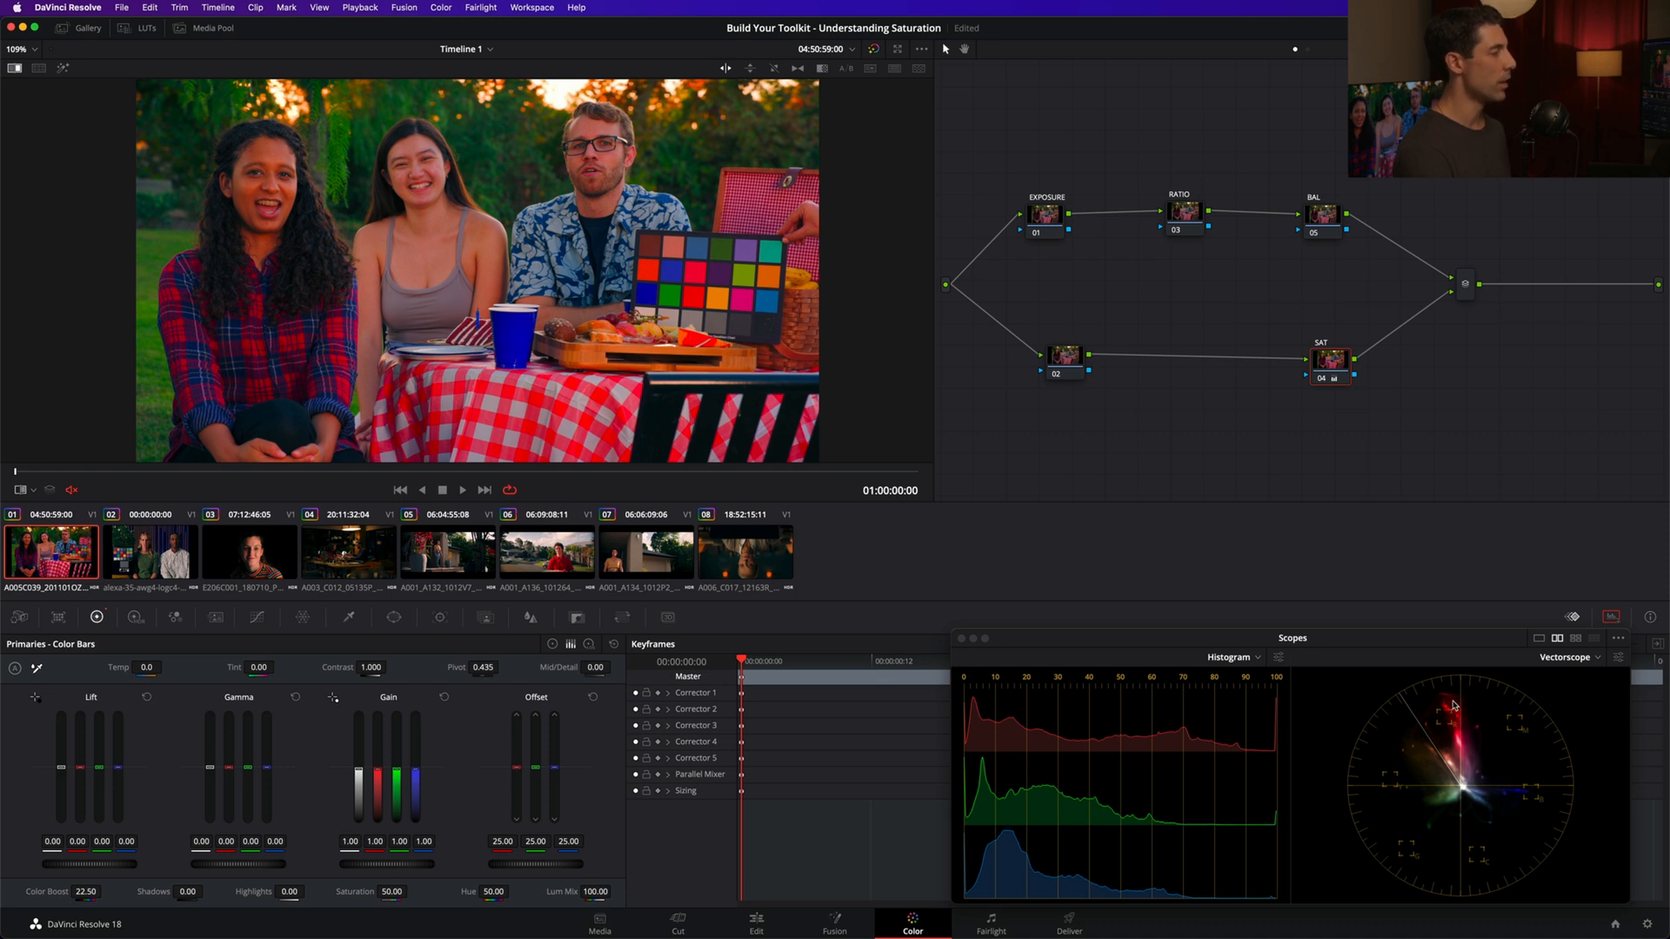
mouse_move(1456, 705)
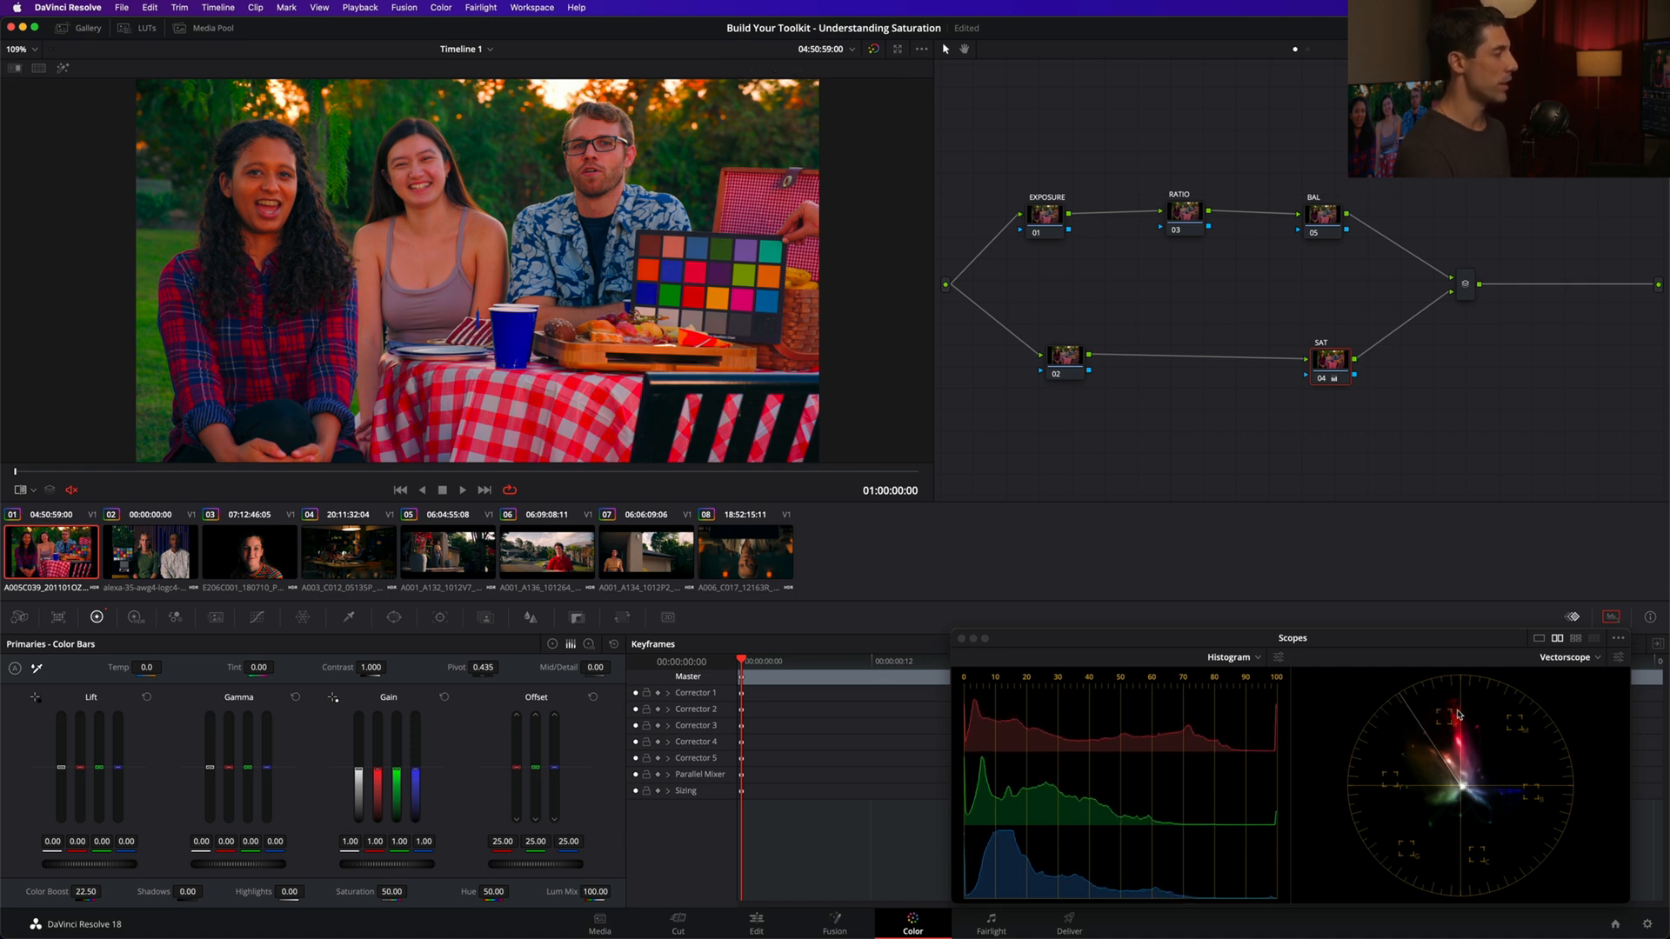
mouse_move(1359, 654)
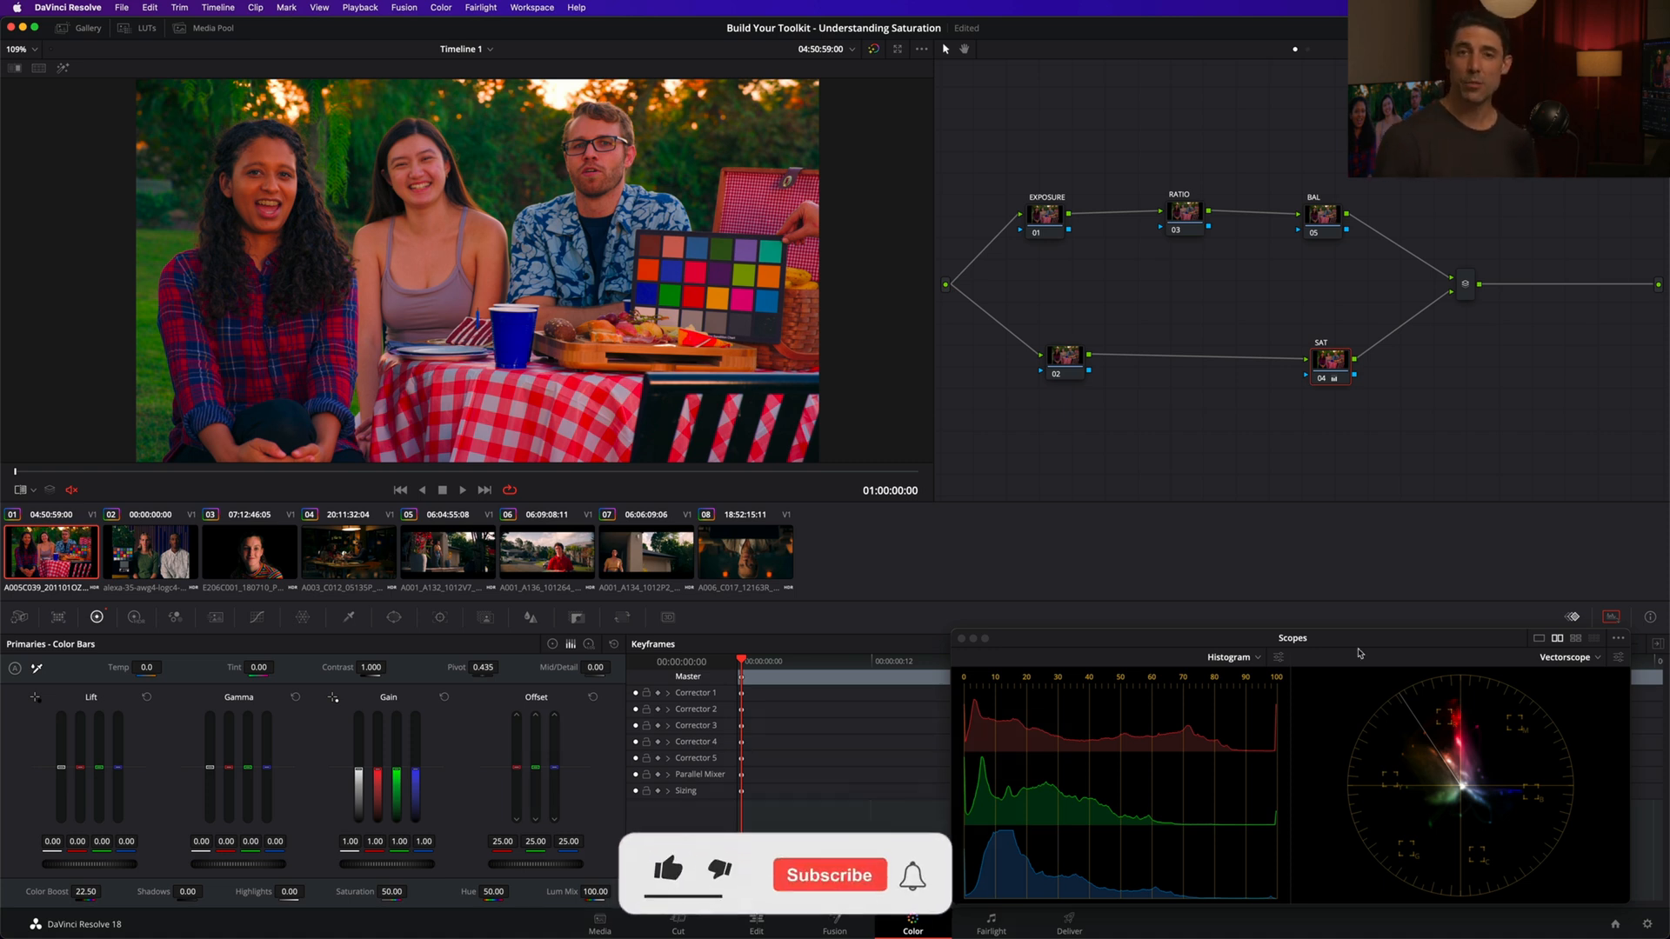
Reset Color Boost to 0.00 on node 04 (SAT), leaving saturation at 50
click(668, 873)
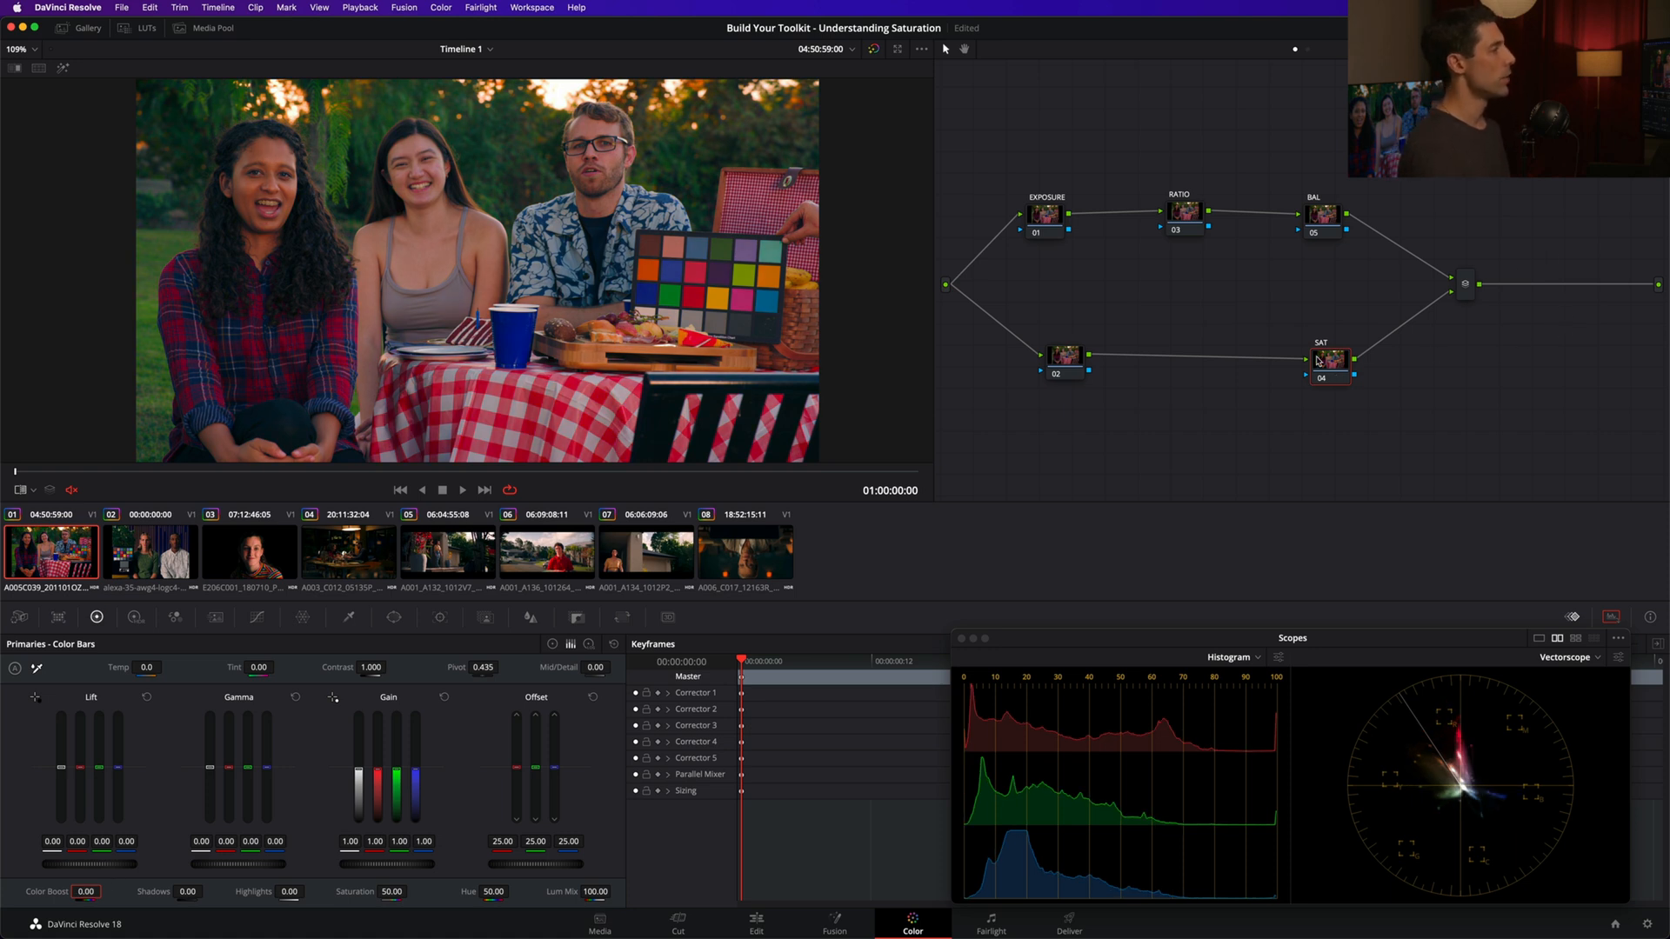
Bring up the SAT node's context menu to reach its Color Space choices
right_click(1328, 359)
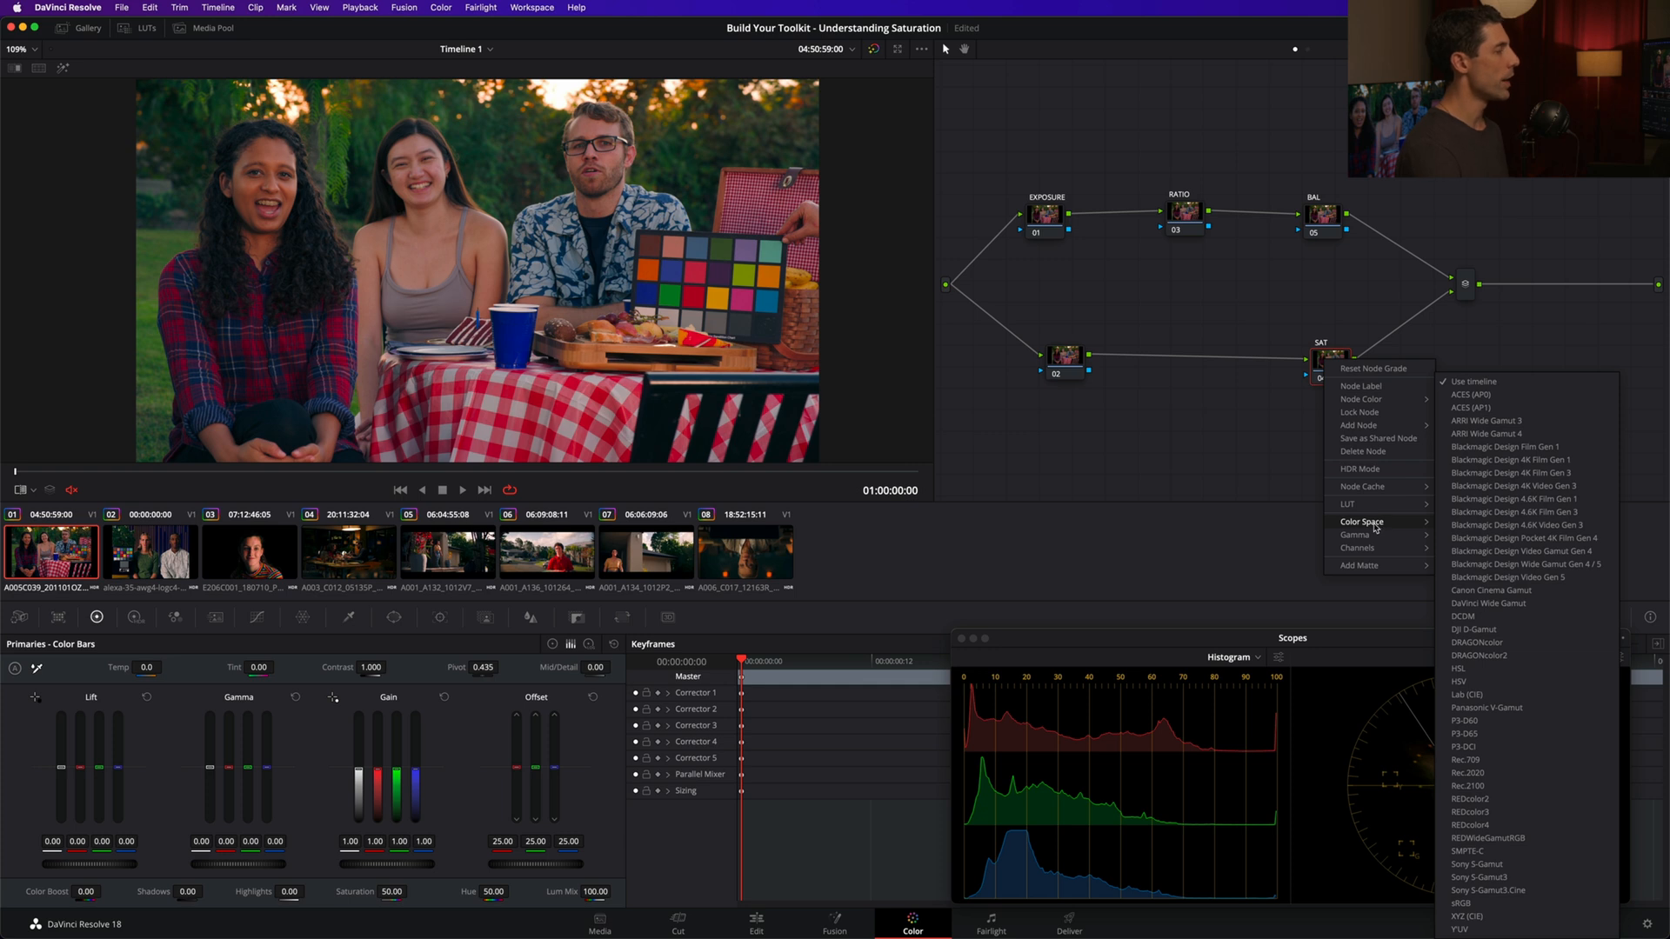
mouse_move(1547, 669)
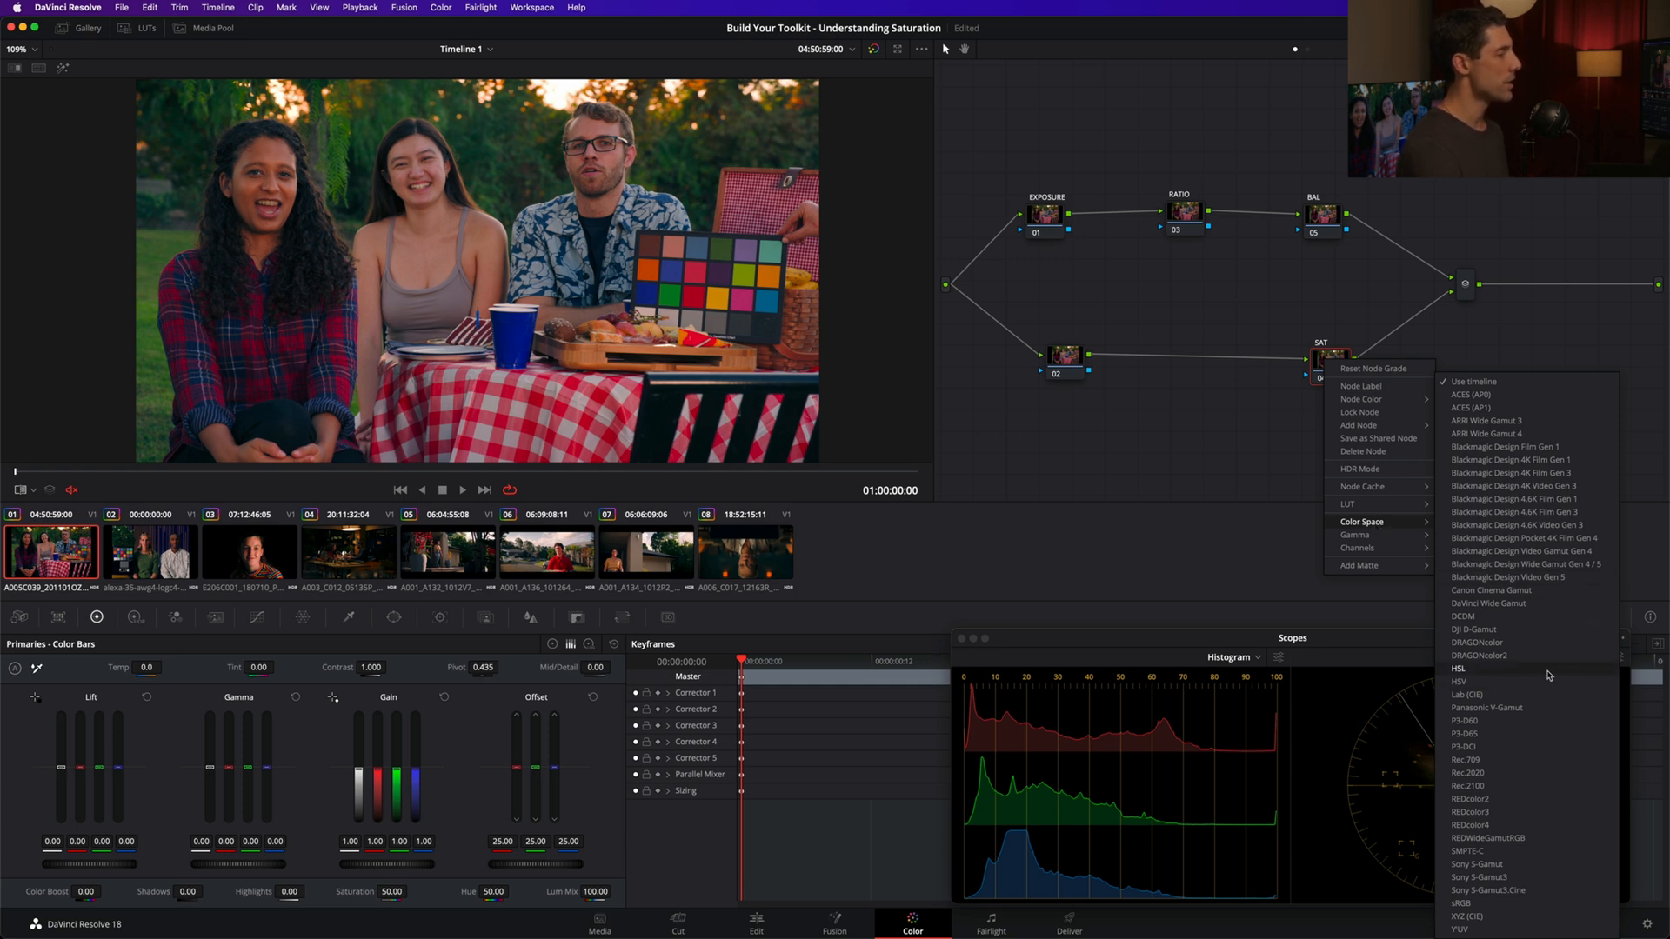
mouse_move(1565, 664)
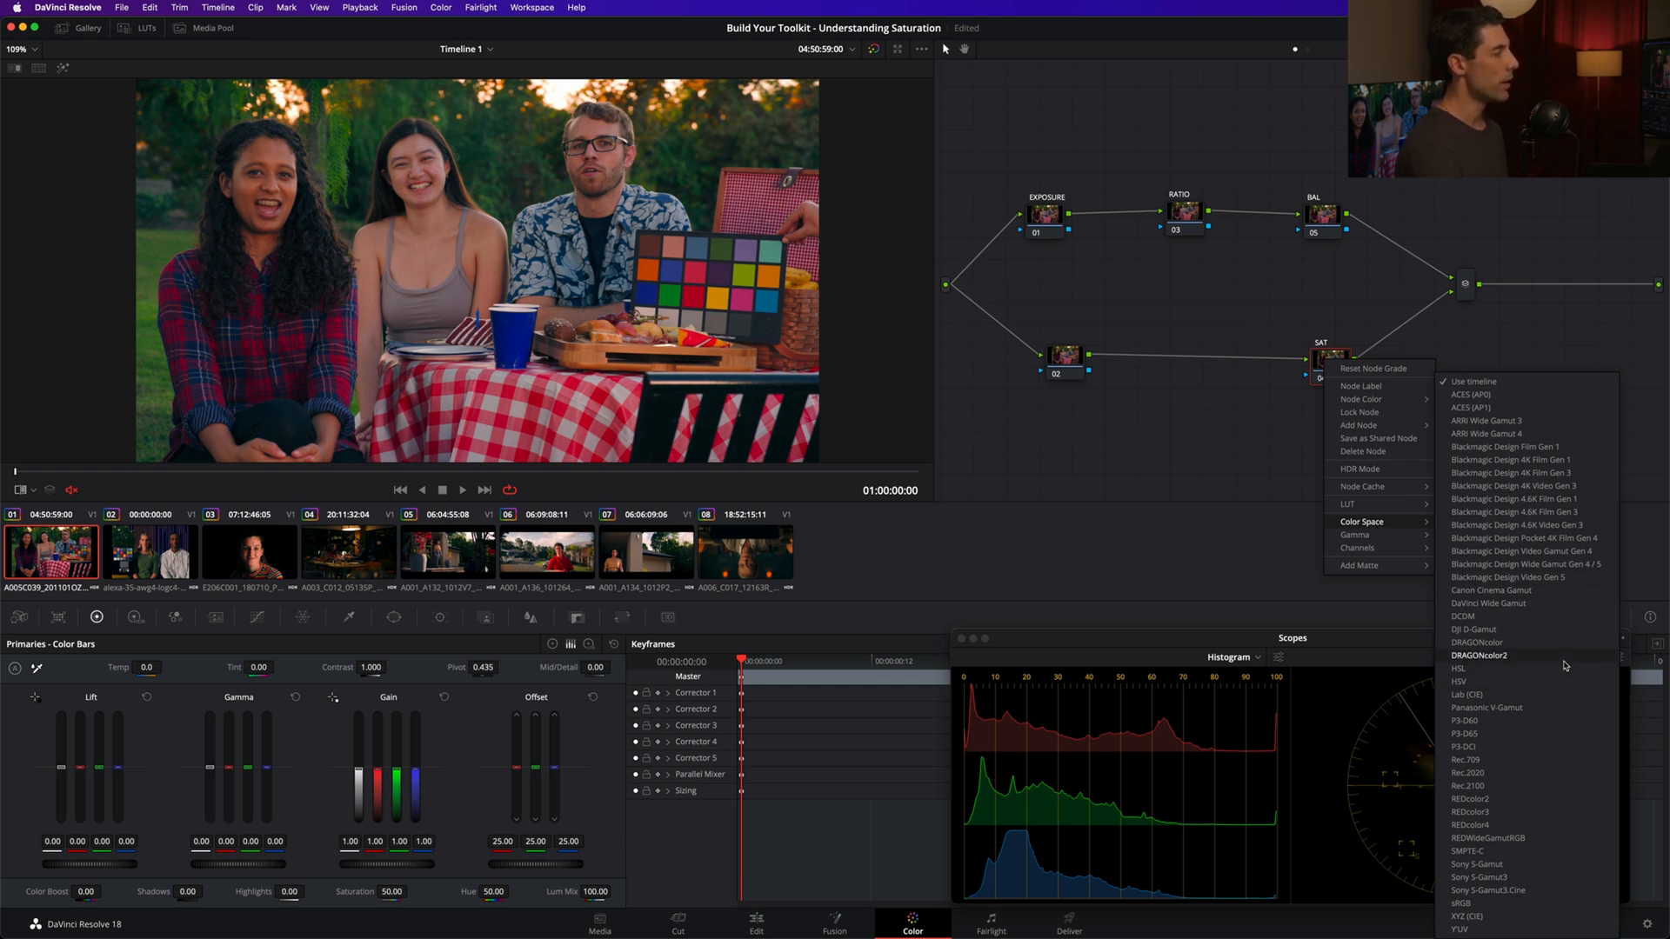
mouse_move(1470, 668)
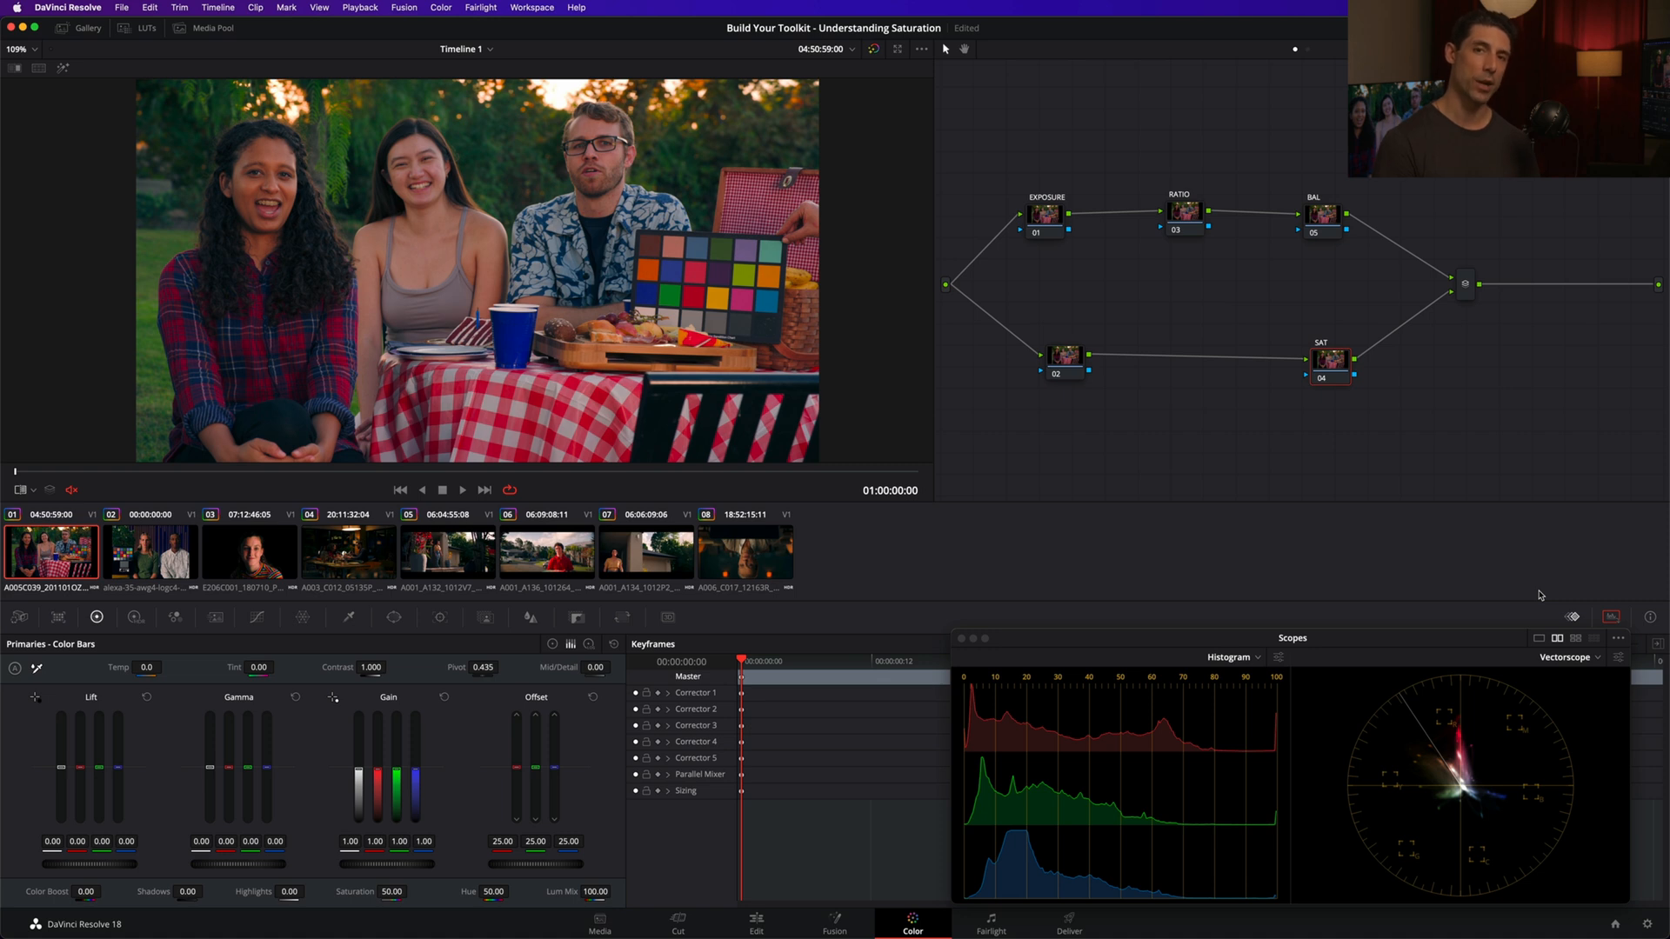
mouse_move(1306, 355)
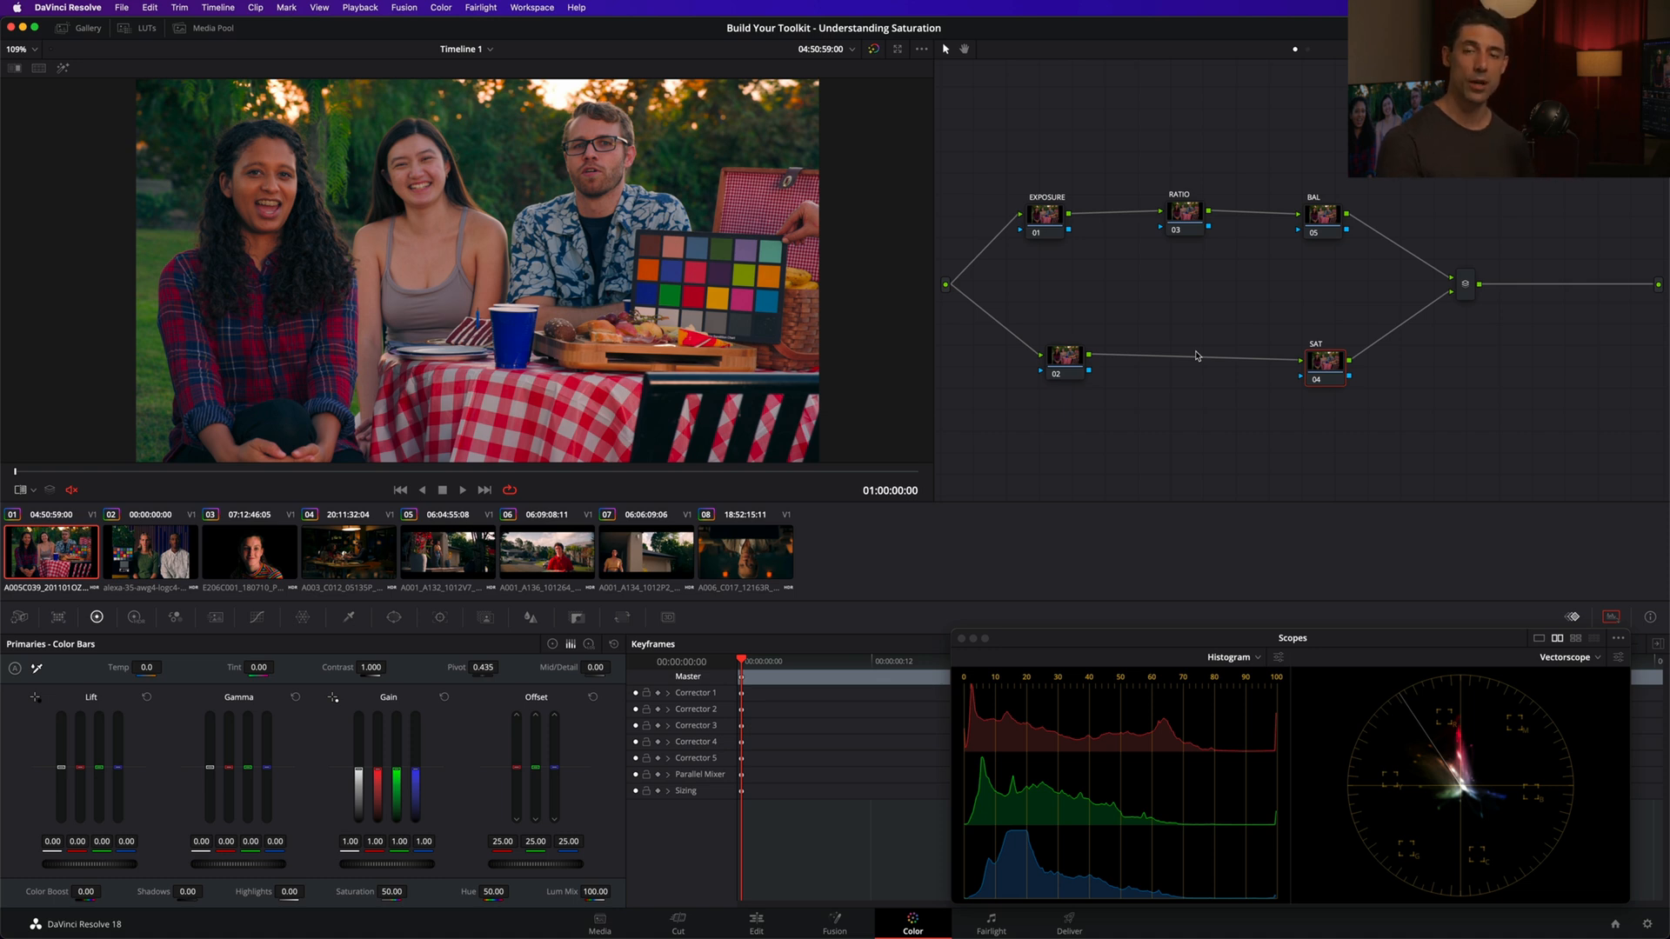
mouse_move(647, 426)
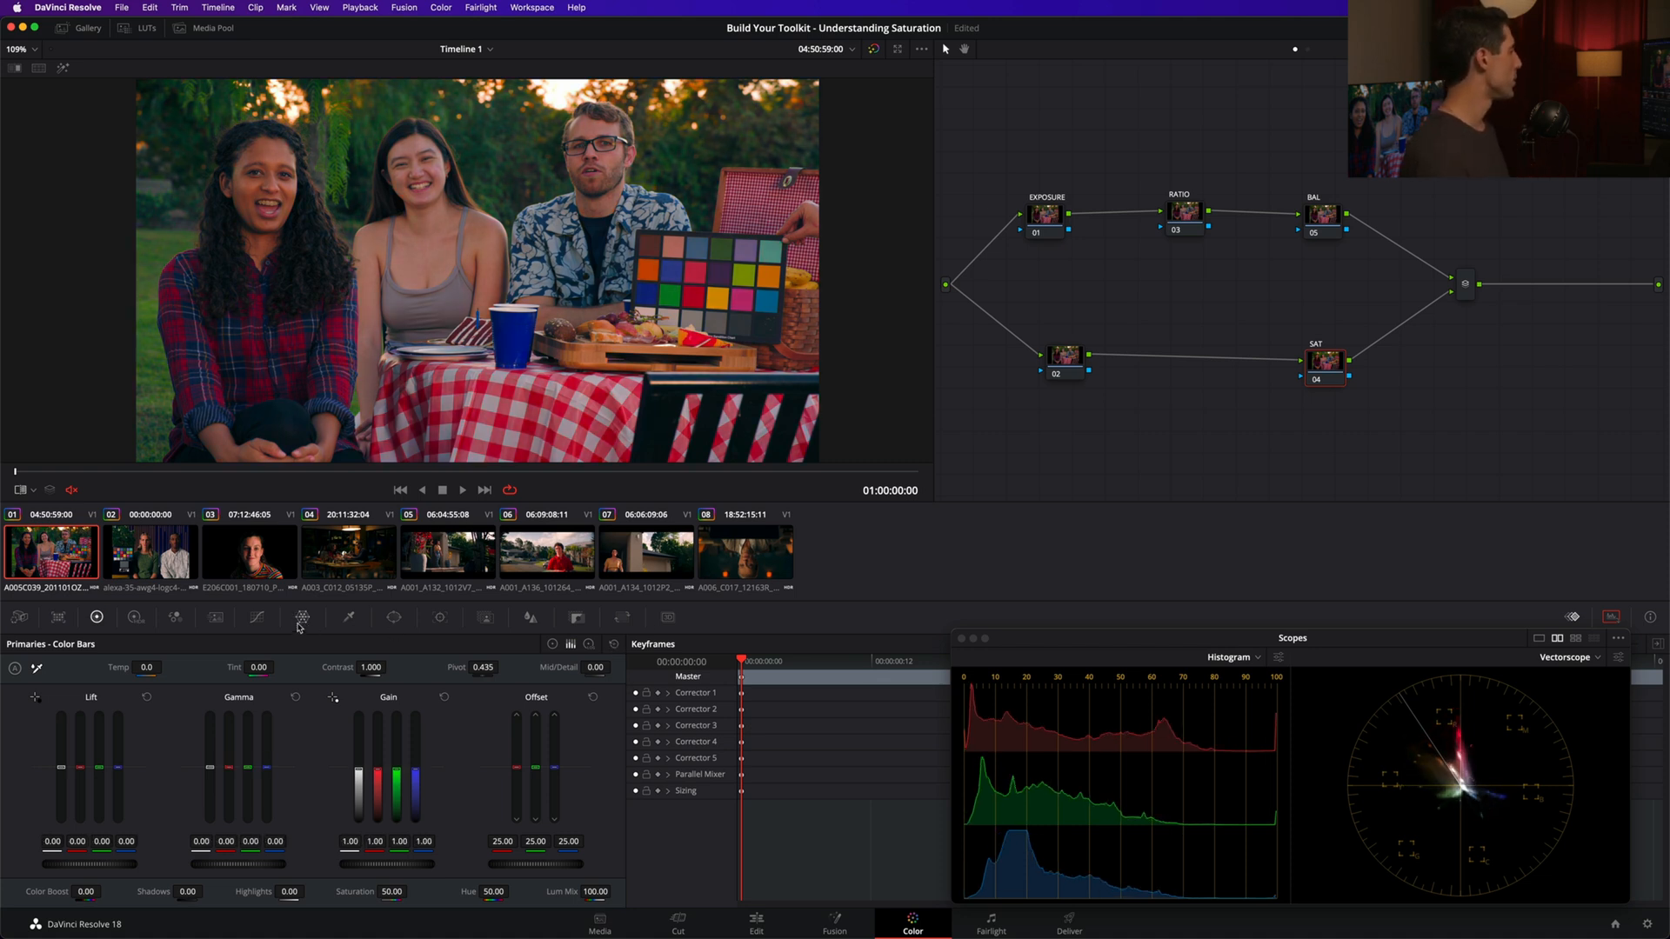
Show the Curves palette with custom curves for the SAT node
click(256, 617)
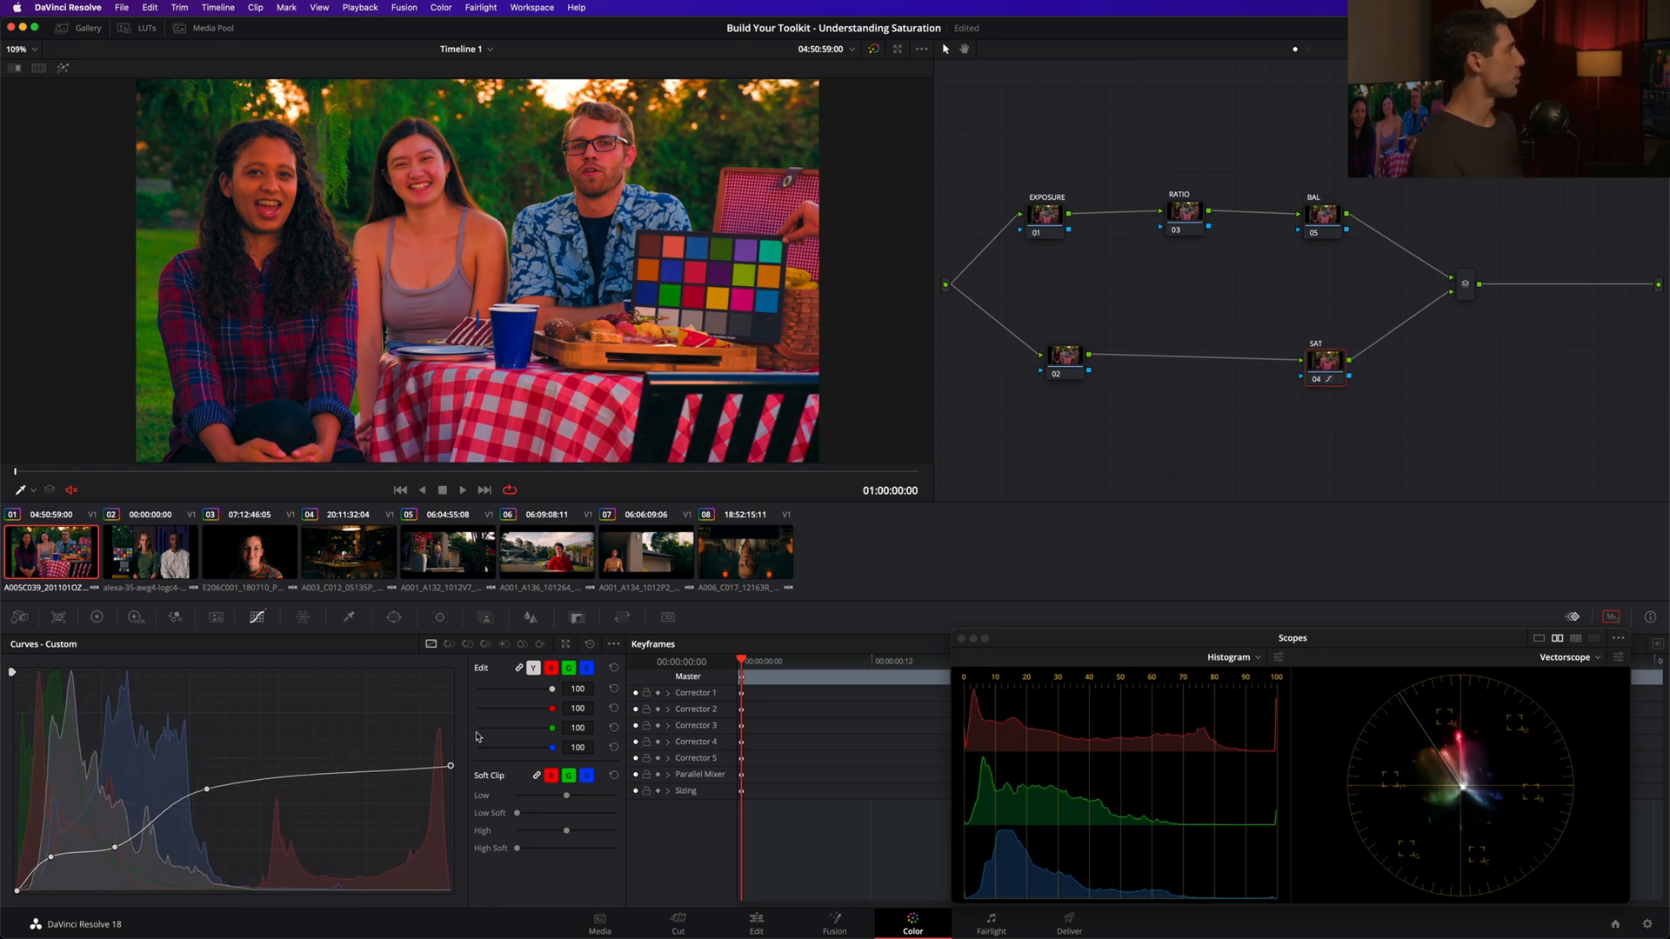
mouse_move(474, 736)
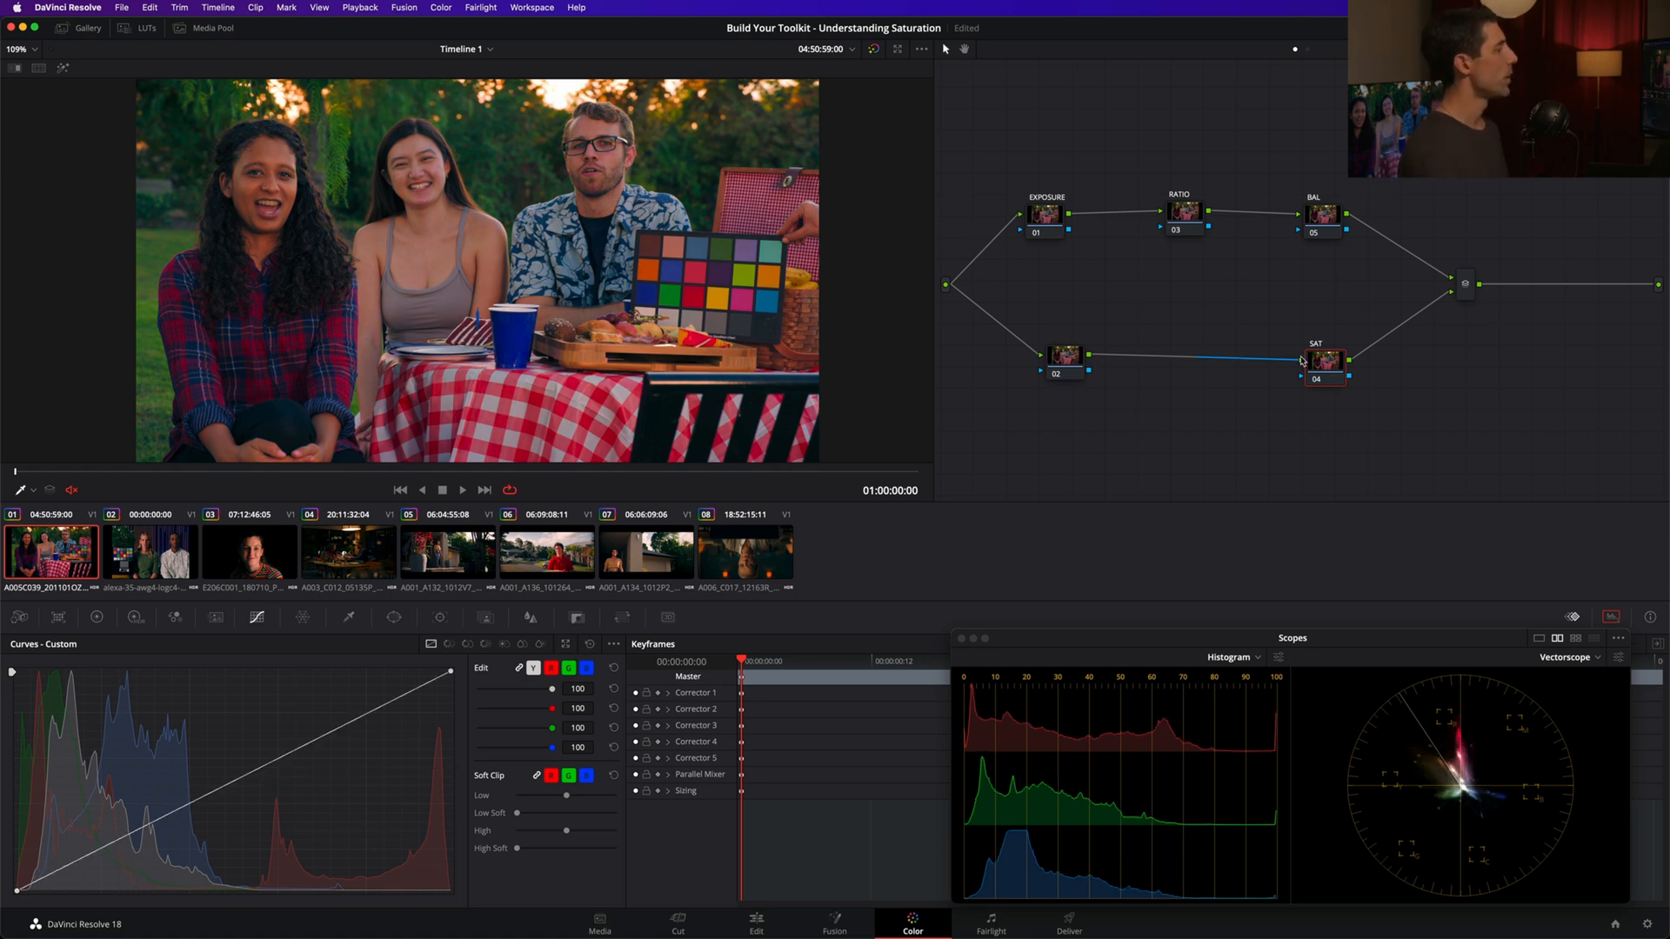
Switch the SAT node's palette from Curves back to the Primaries color bars
right_click(1324, 359)
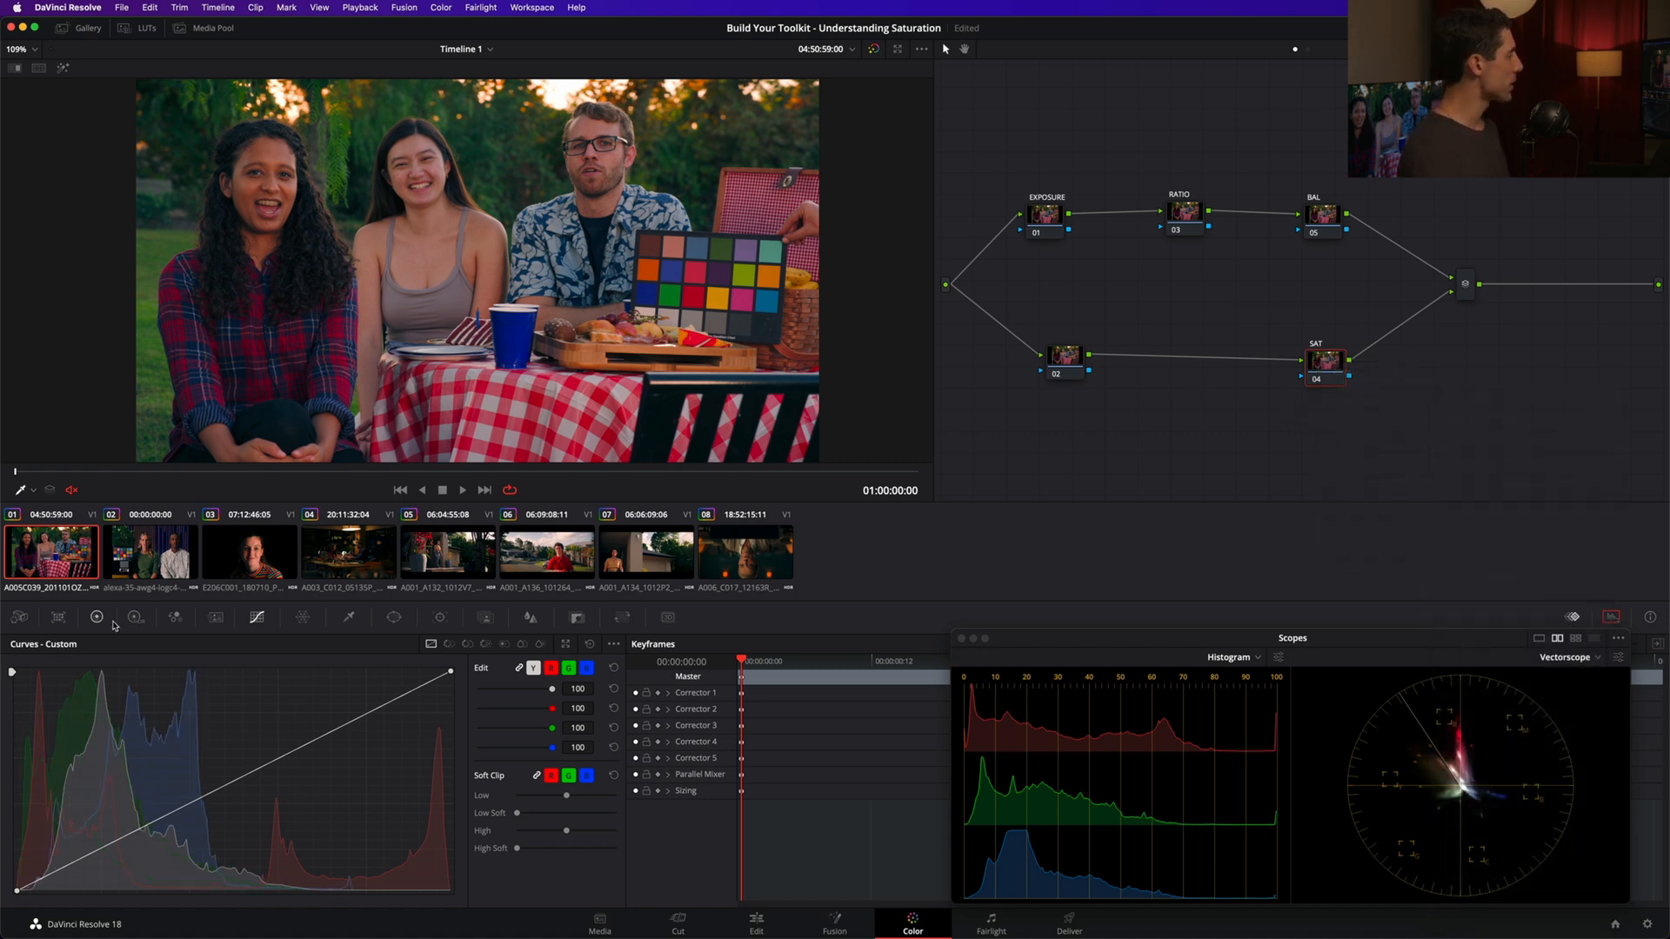
click(96, 617)
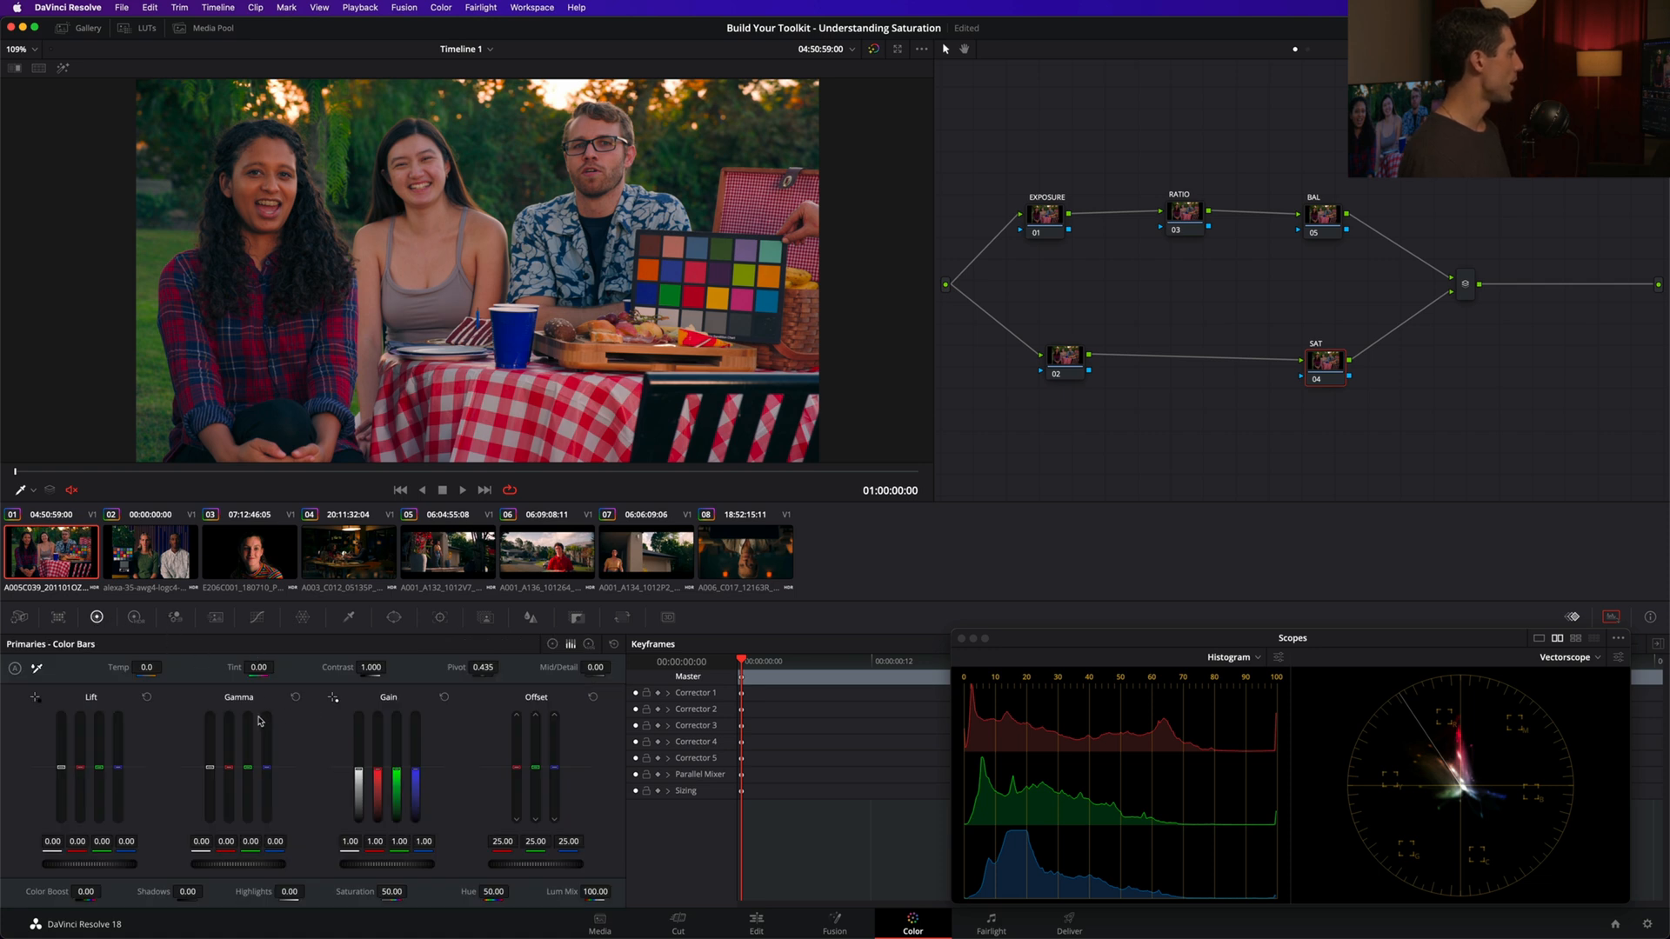
mouse_move(229, 742)
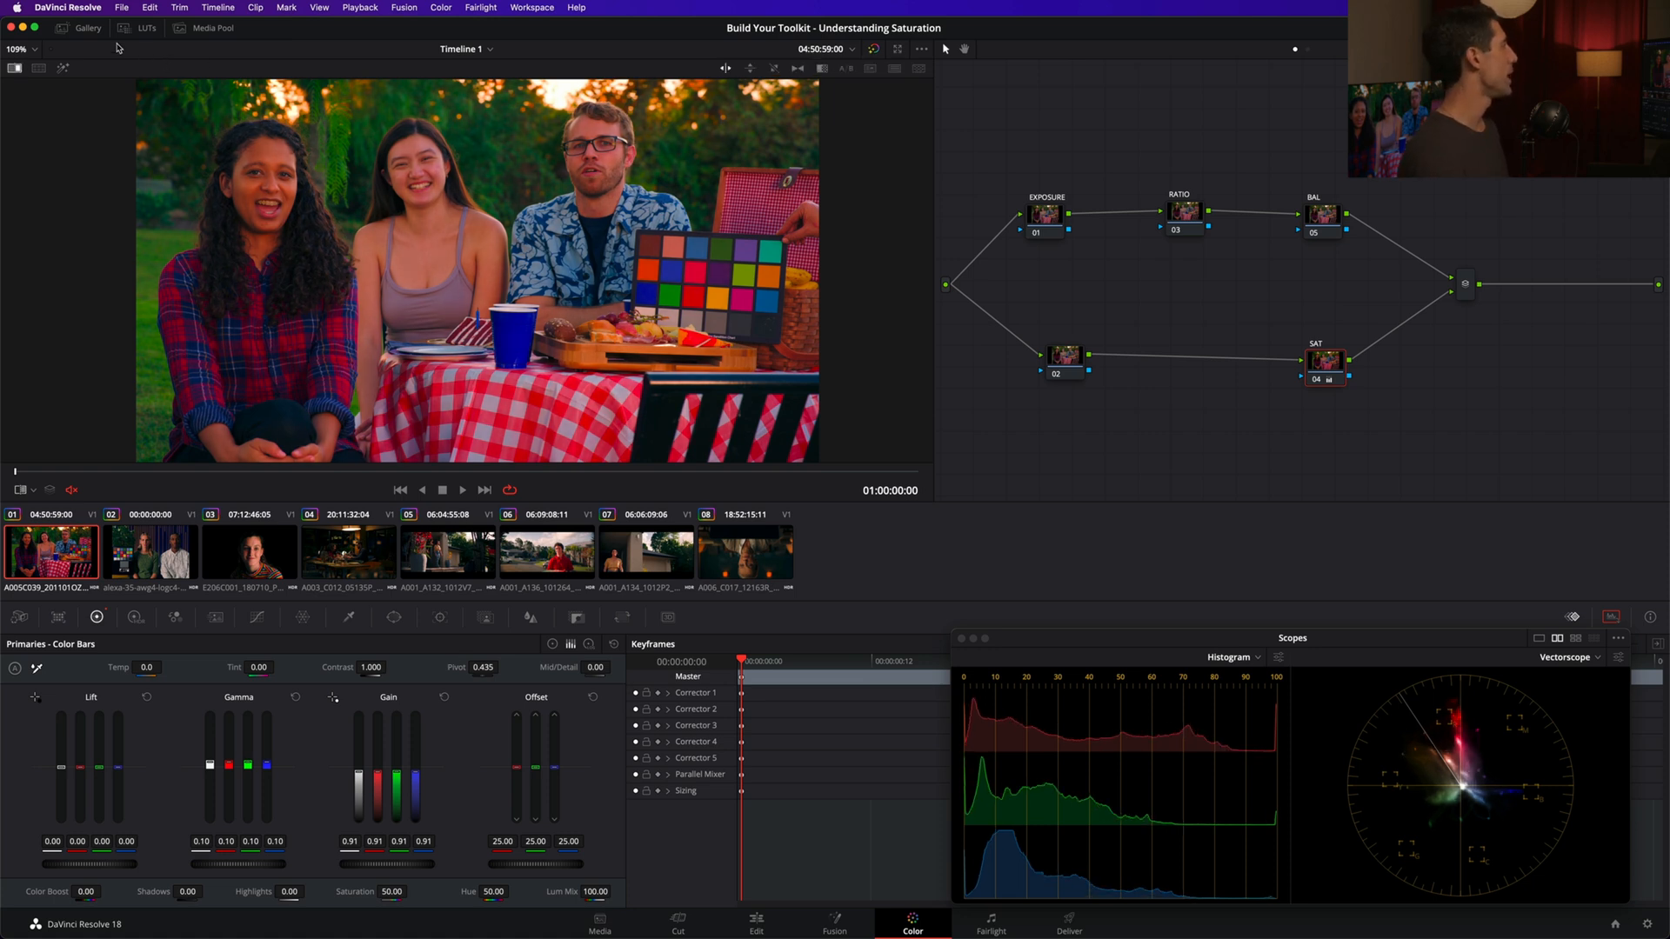
Show the Gallery of saved stills, which holds two stills
click(87, 28)
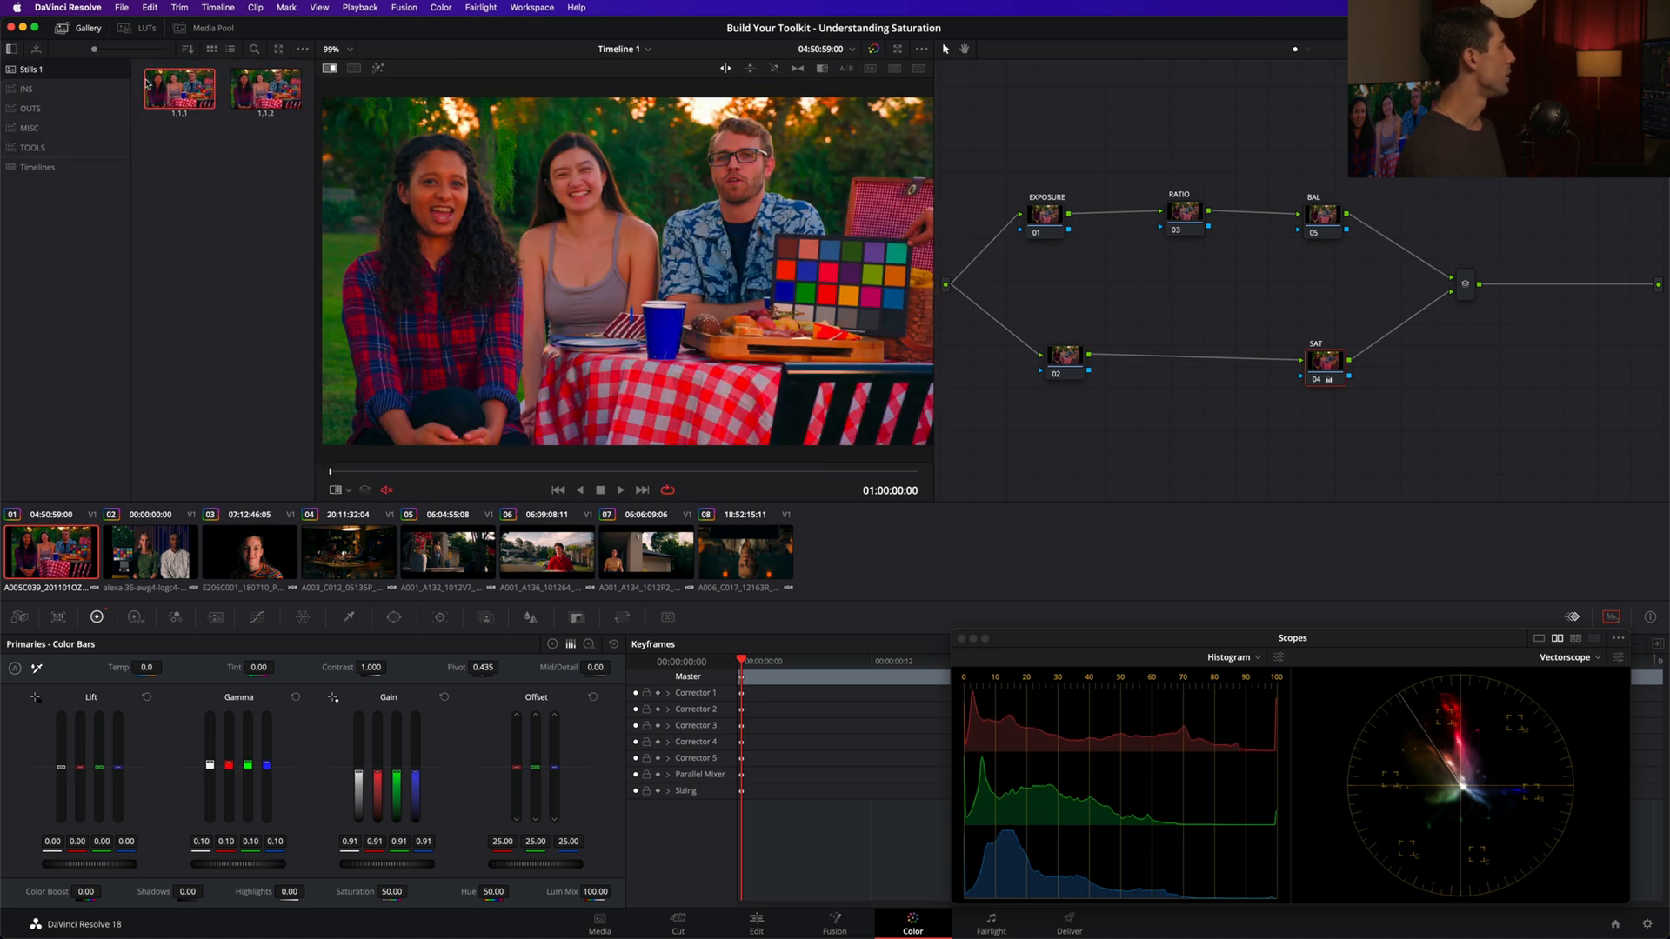